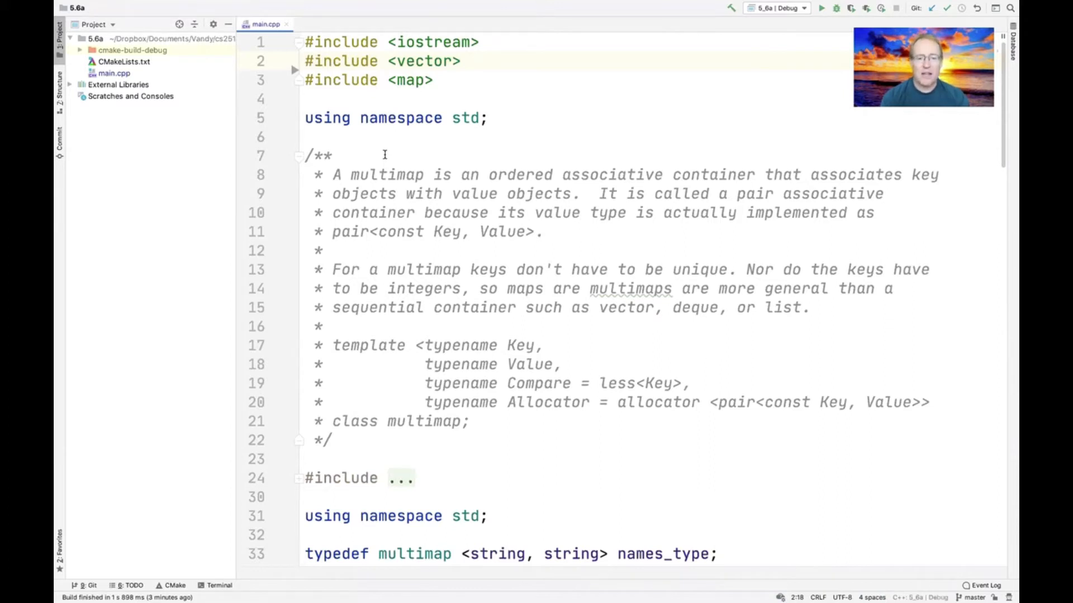
mouse_move(369, 257)
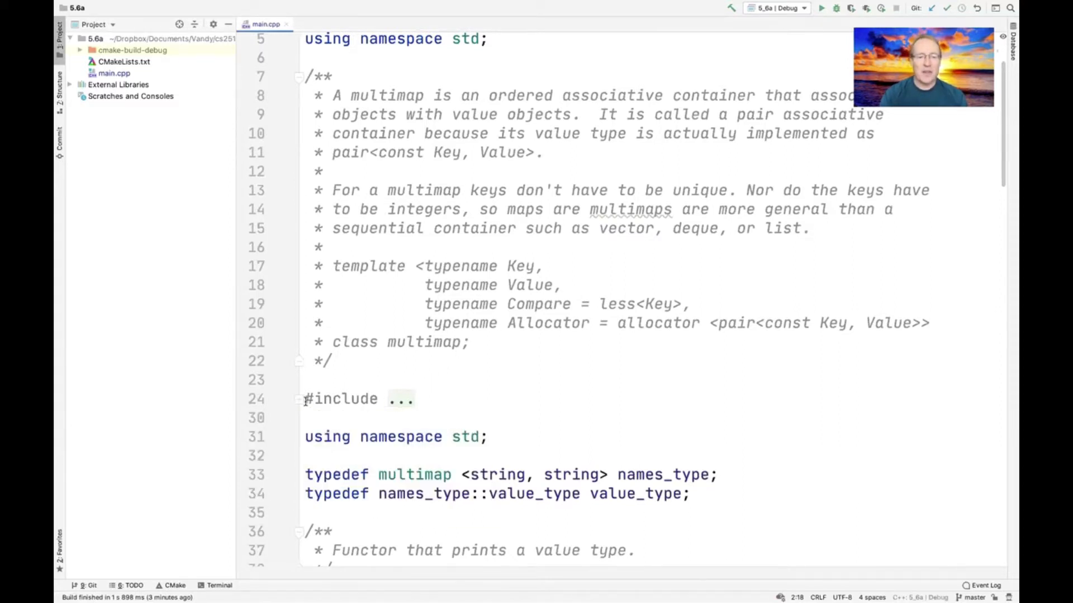
Select the duplicate #include lines 24–30 under the multimap comment for deletion.
click(298, 399)
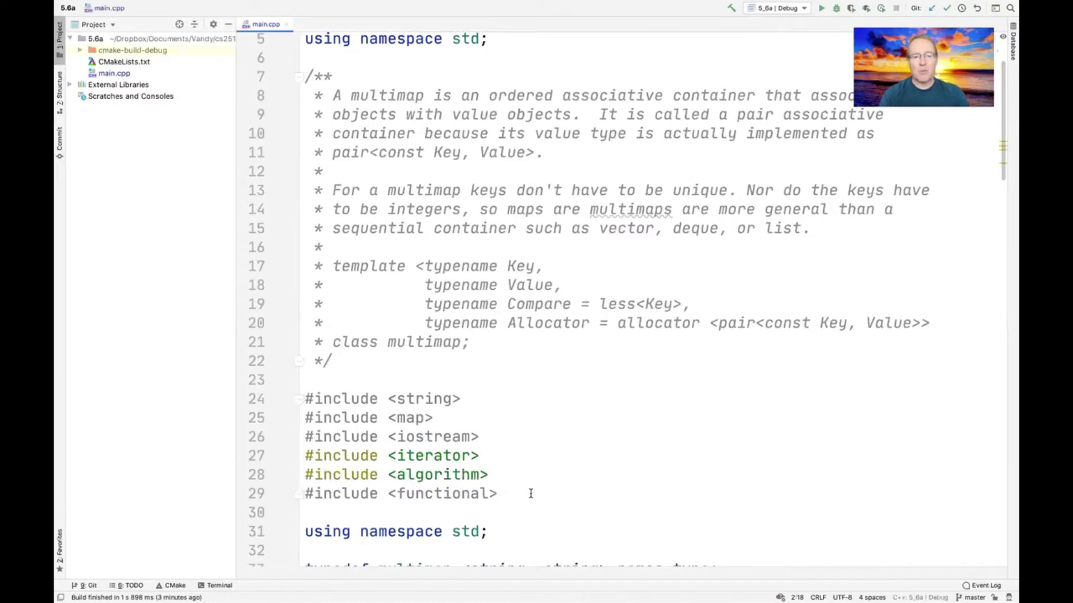
drag(530, 492, 297, 380)
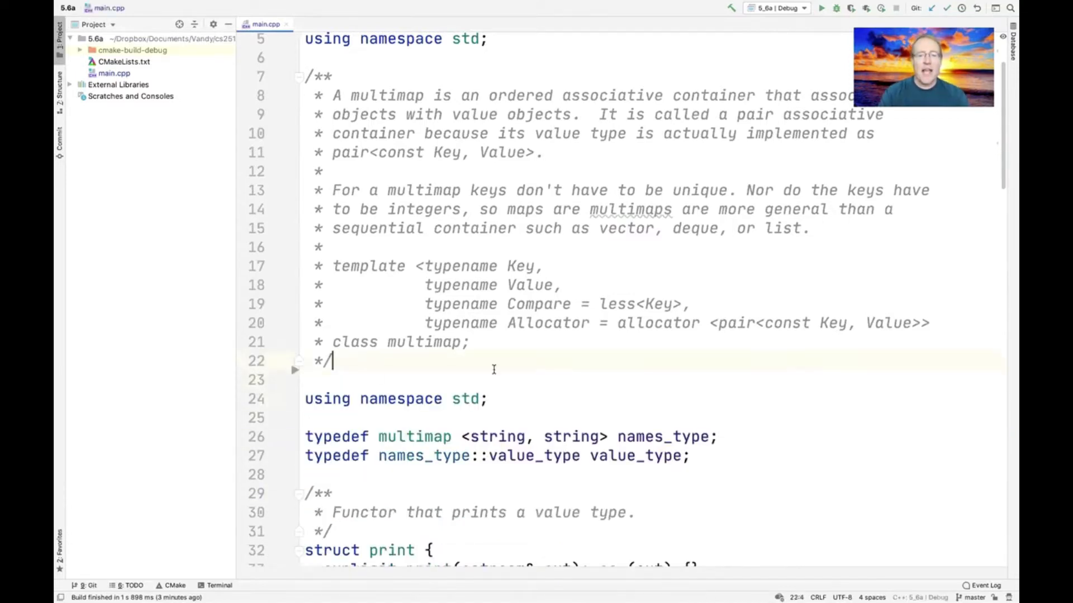
scroll(down, 3)
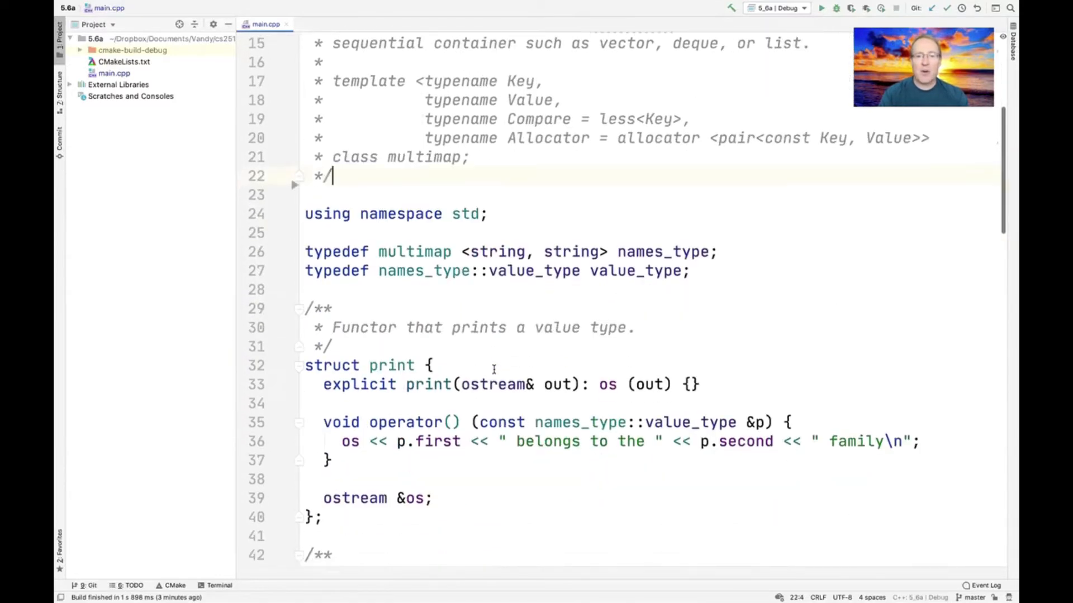
scroll(down, 3)
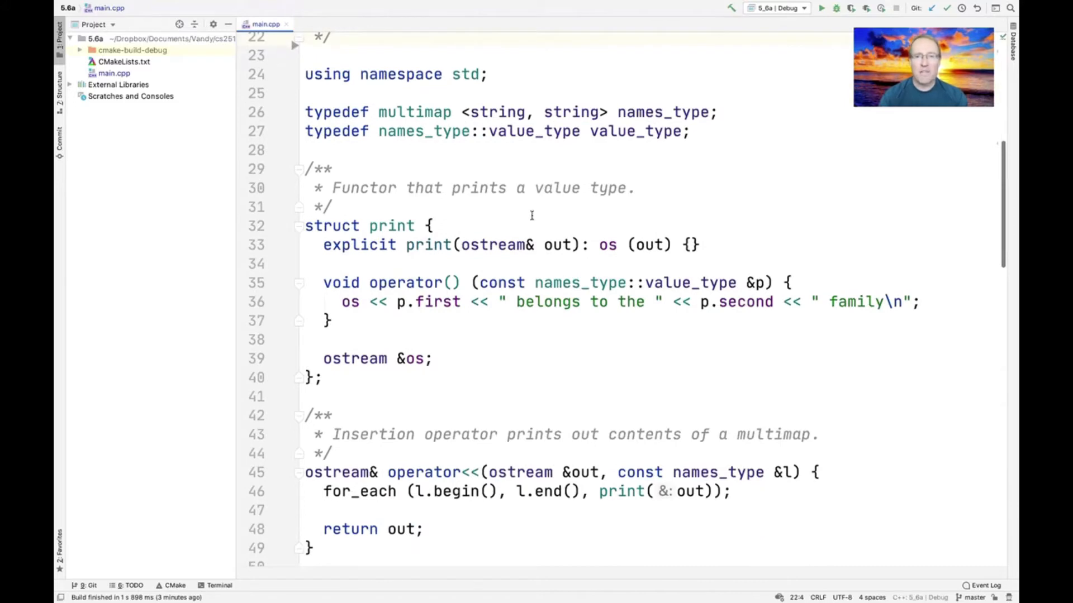
mouse_move(392, 226)
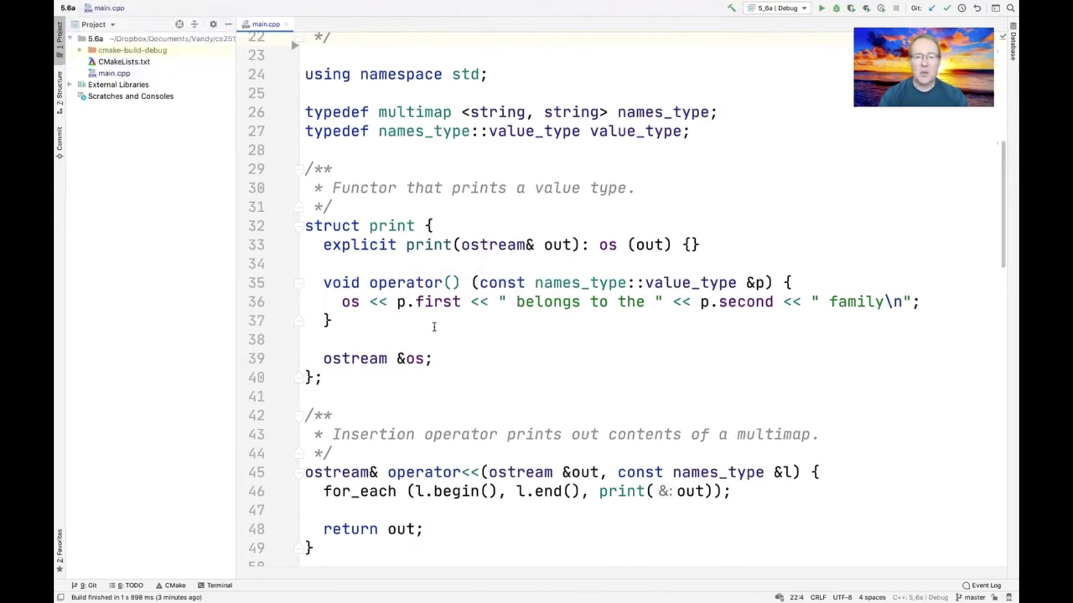
double_click(411, 358)
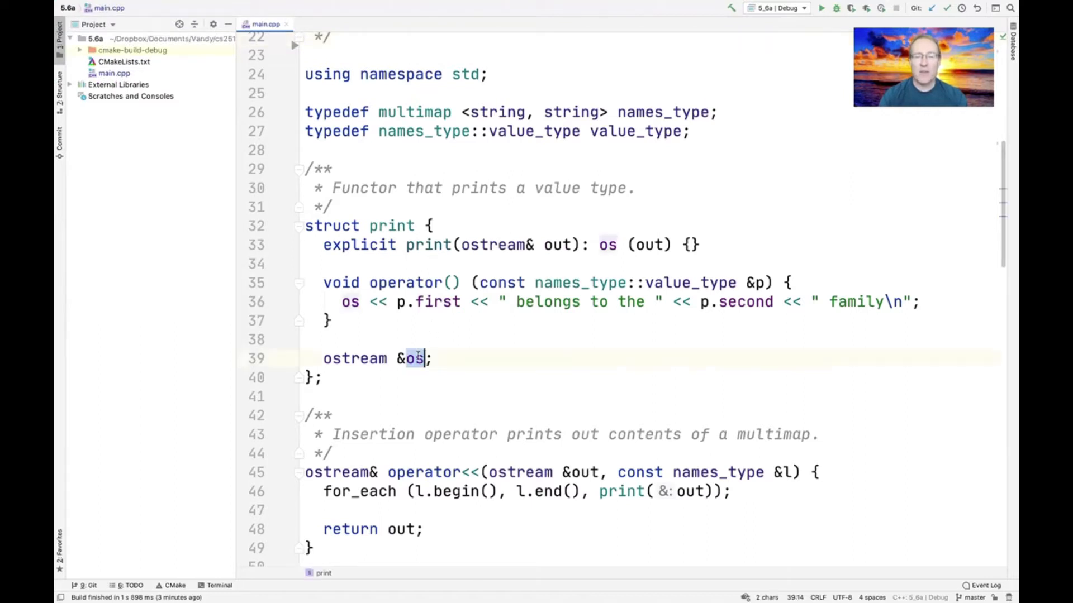
scroll(down, 3)
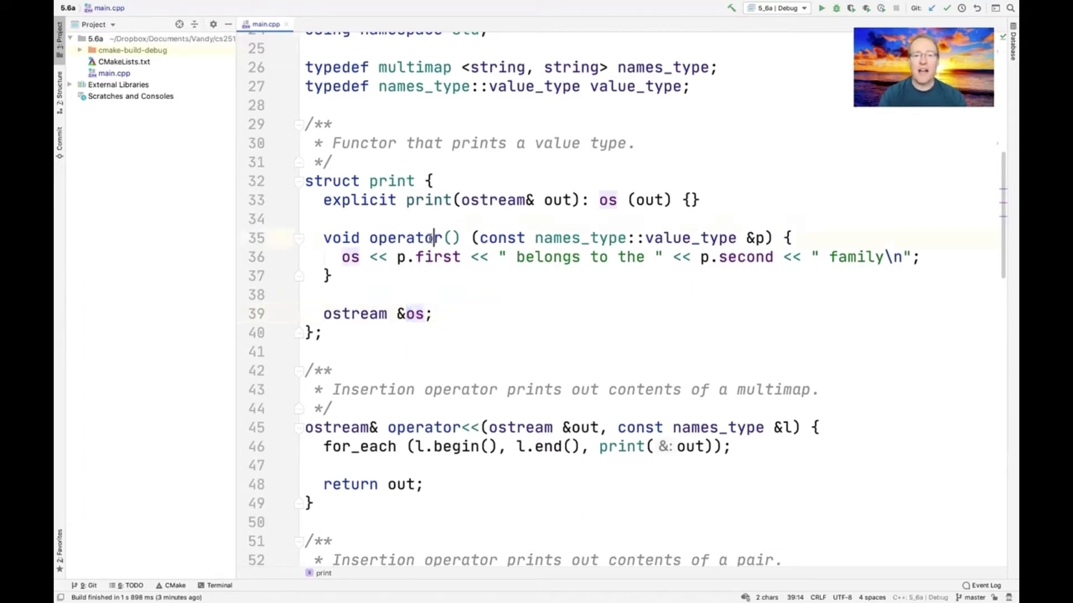
double_click(407, 237)
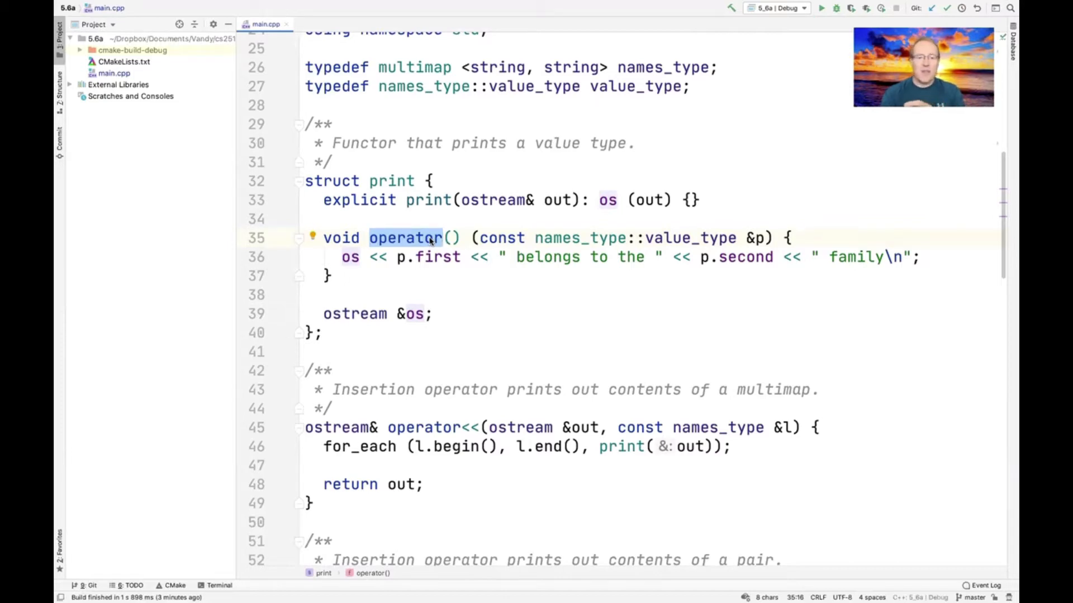
scroll(down, 3)
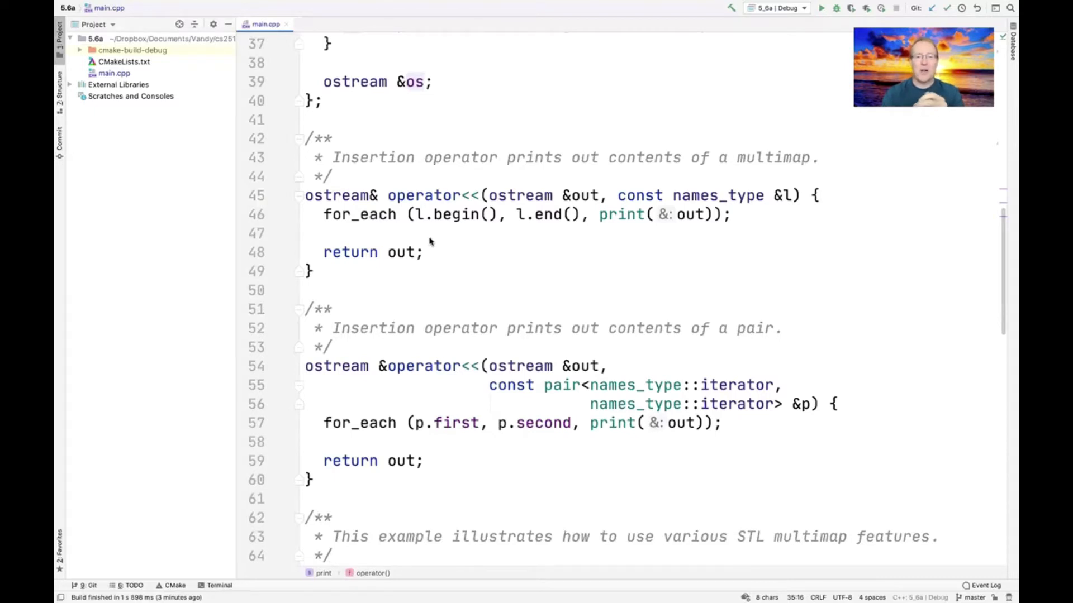
double_click(424, 196)
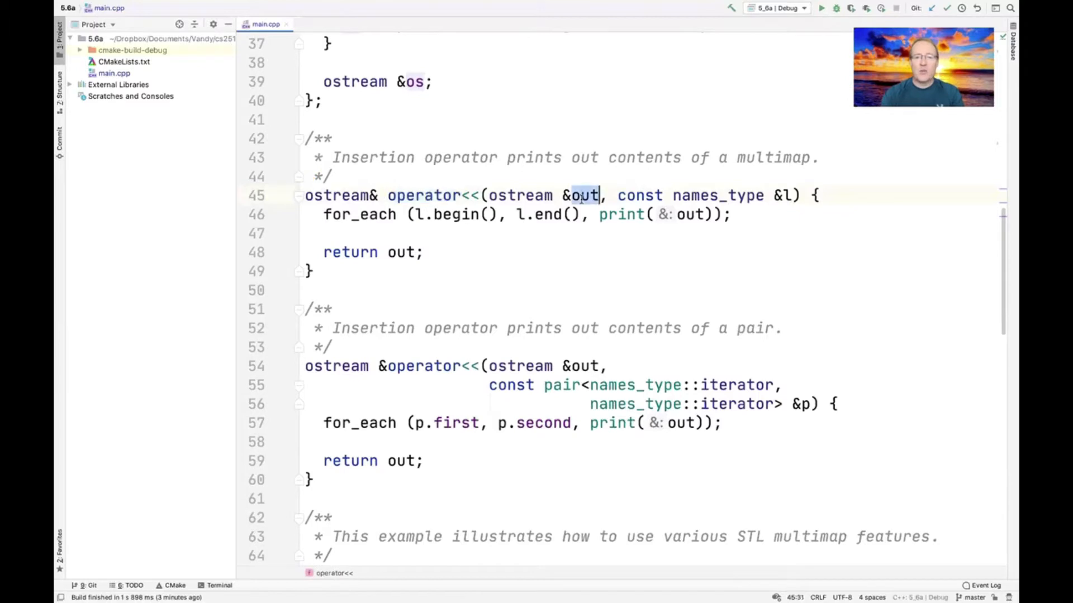
double_click(718, 194)
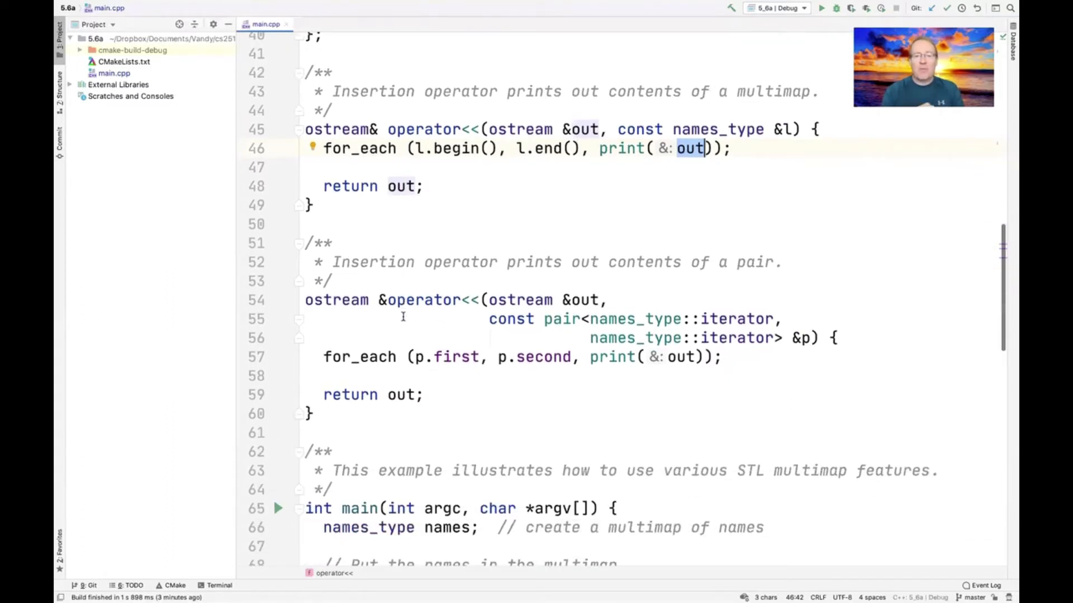
scroll(down, 3)
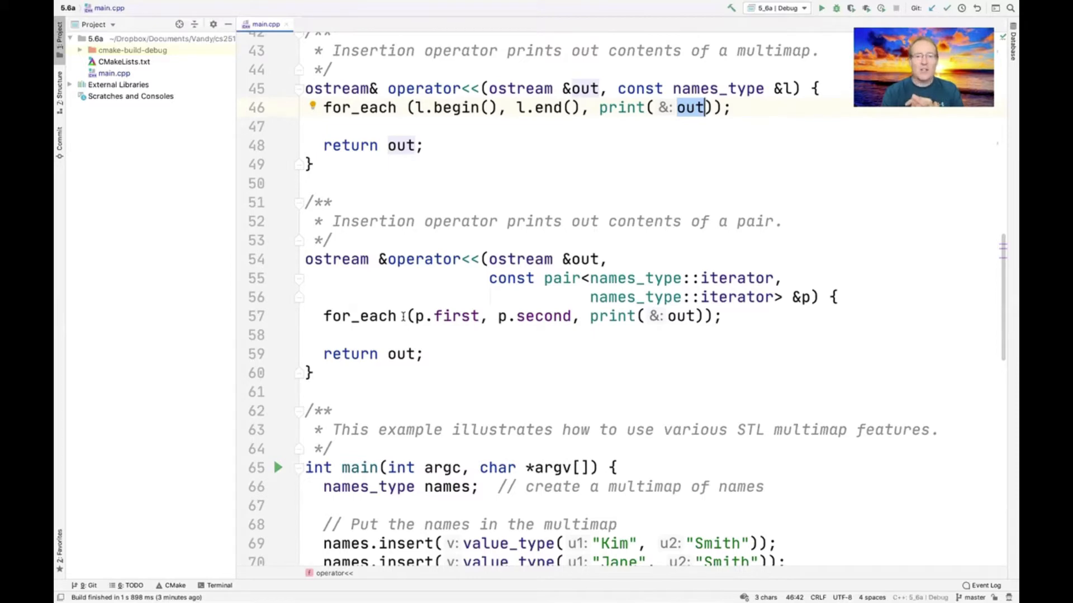
double_click(358, 315)
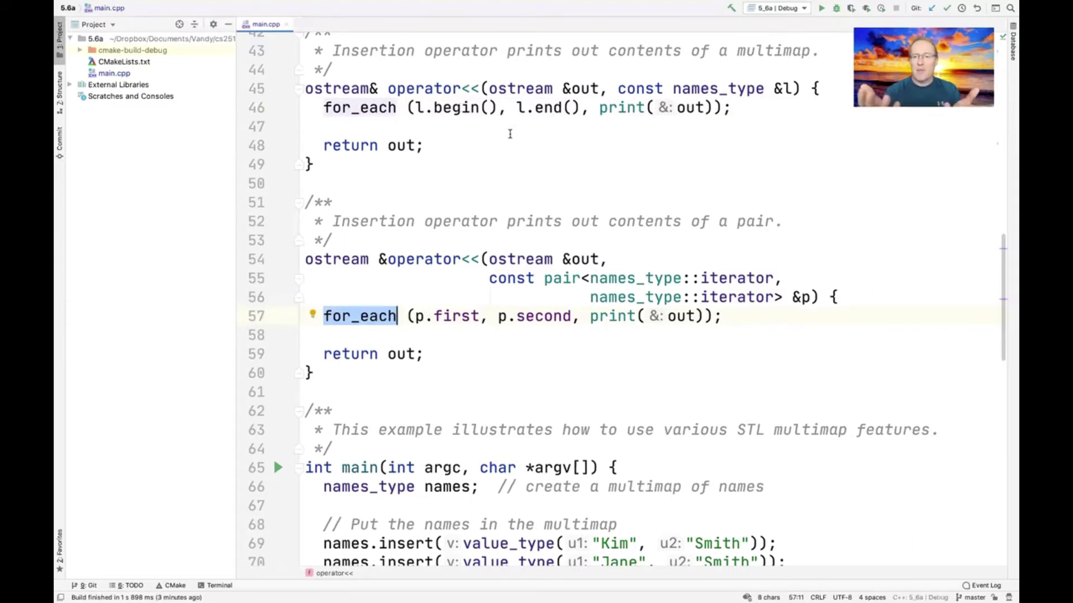
mouse_move(459, 290)
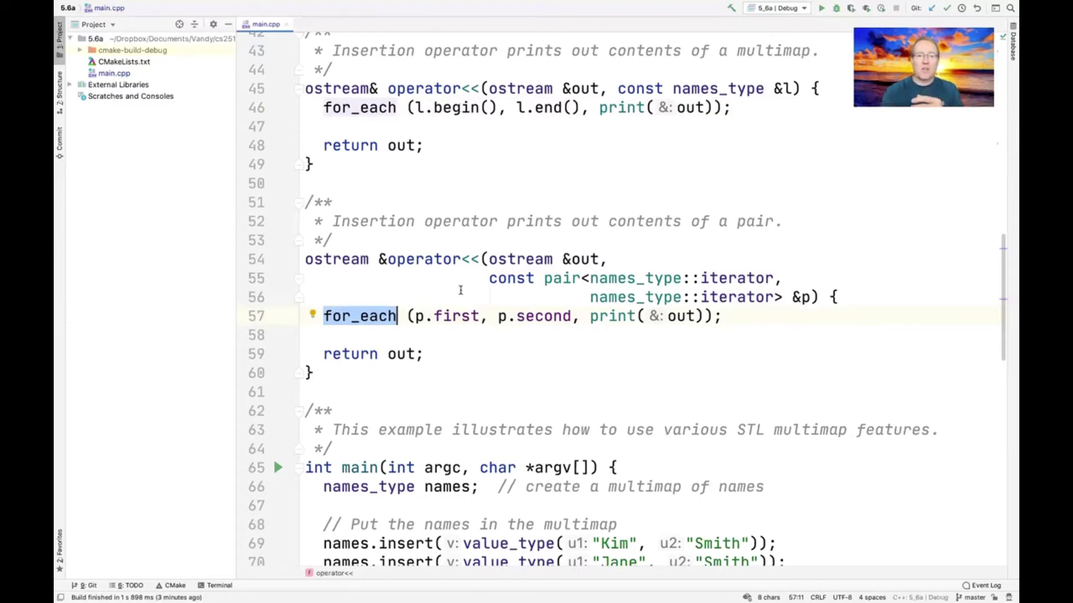
double_click(455, 315)
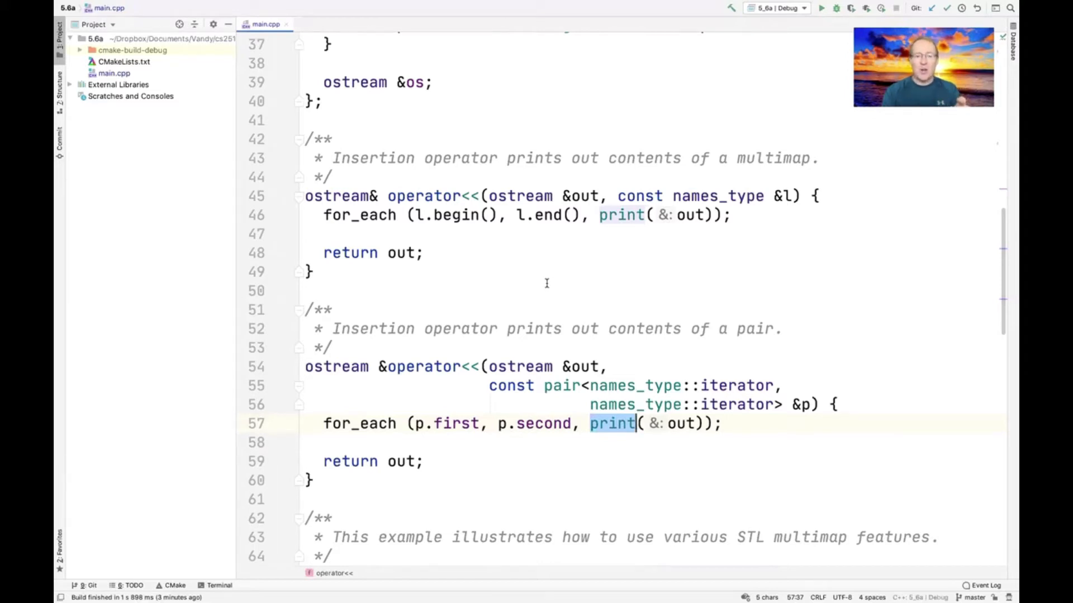
mouse_move(400, 462)
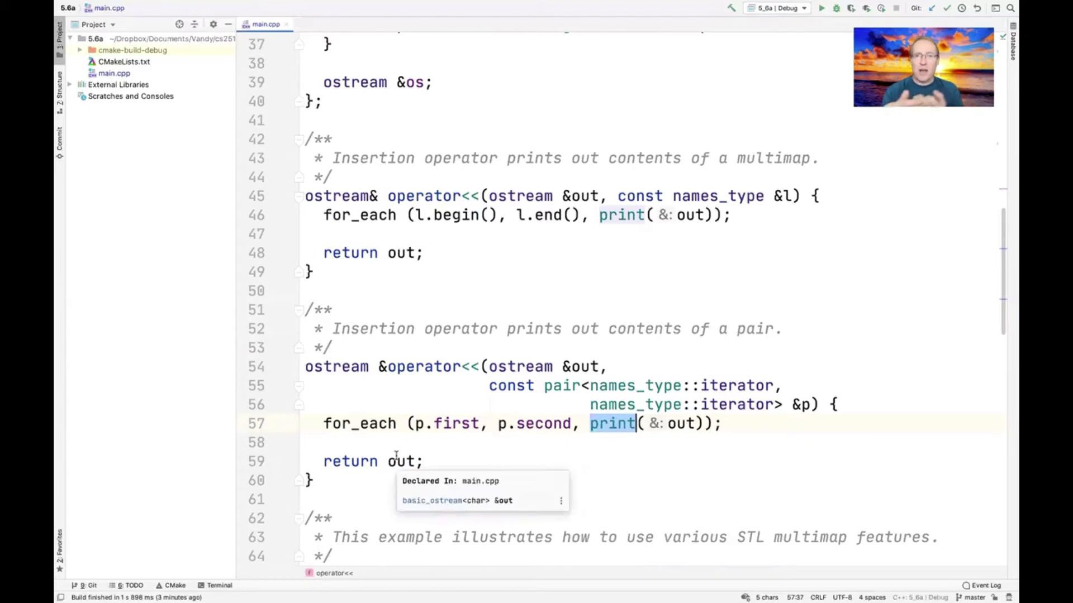
scroll(down, 3)
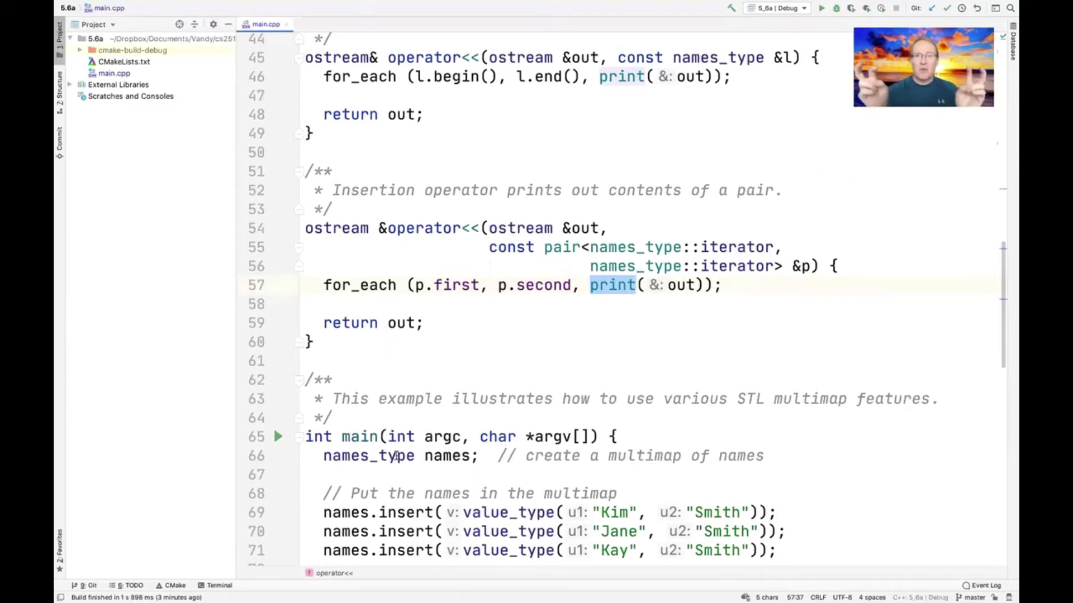
scroll(down, 3)
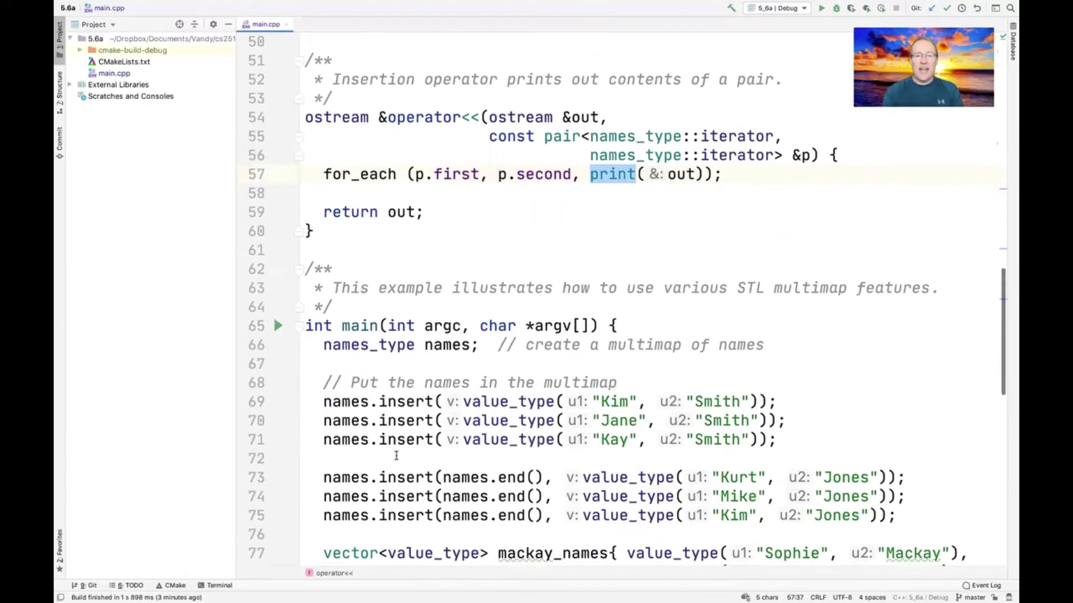
scroll(down, 3)
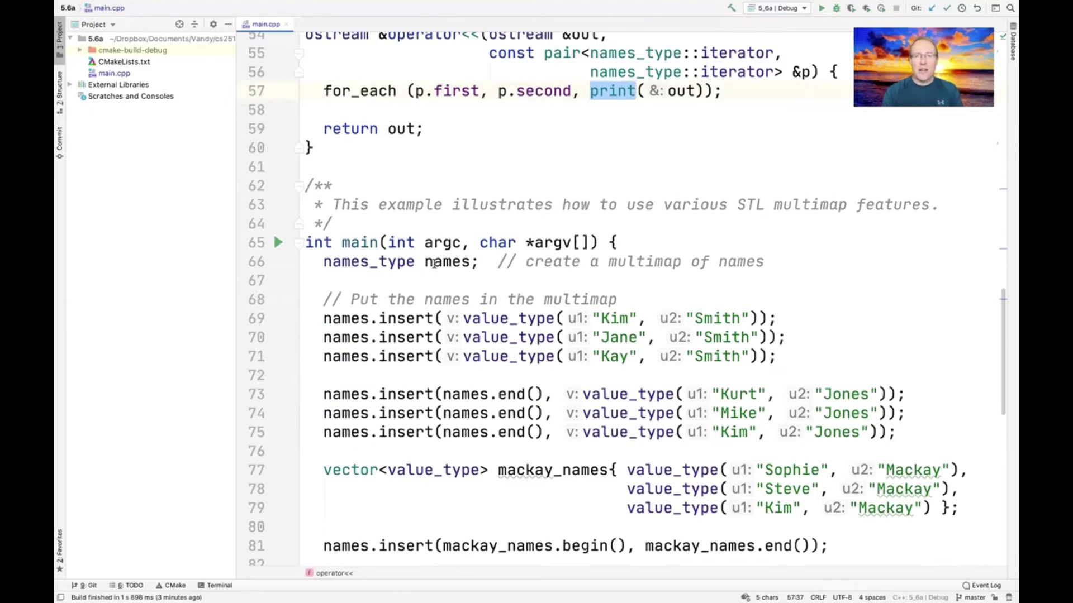
click(447, 261)
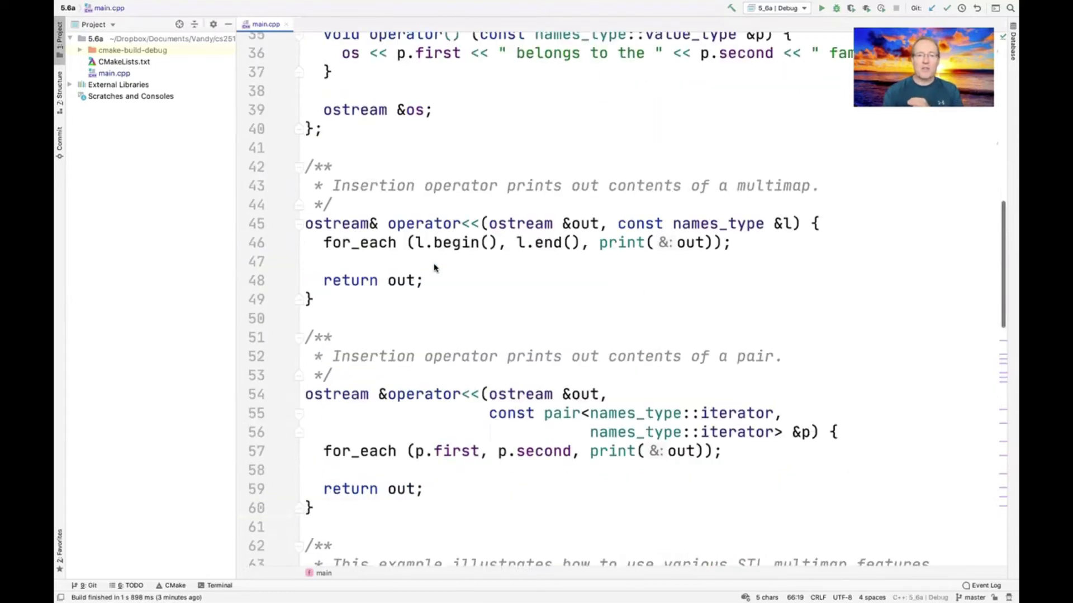
scroll(up, 3)
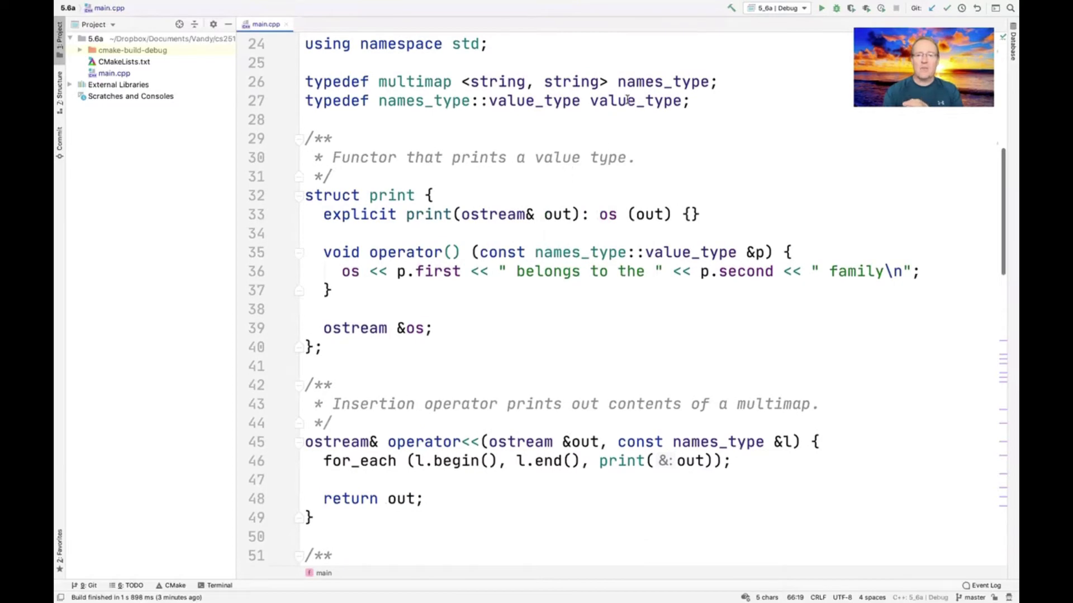
double_click(663, 82)
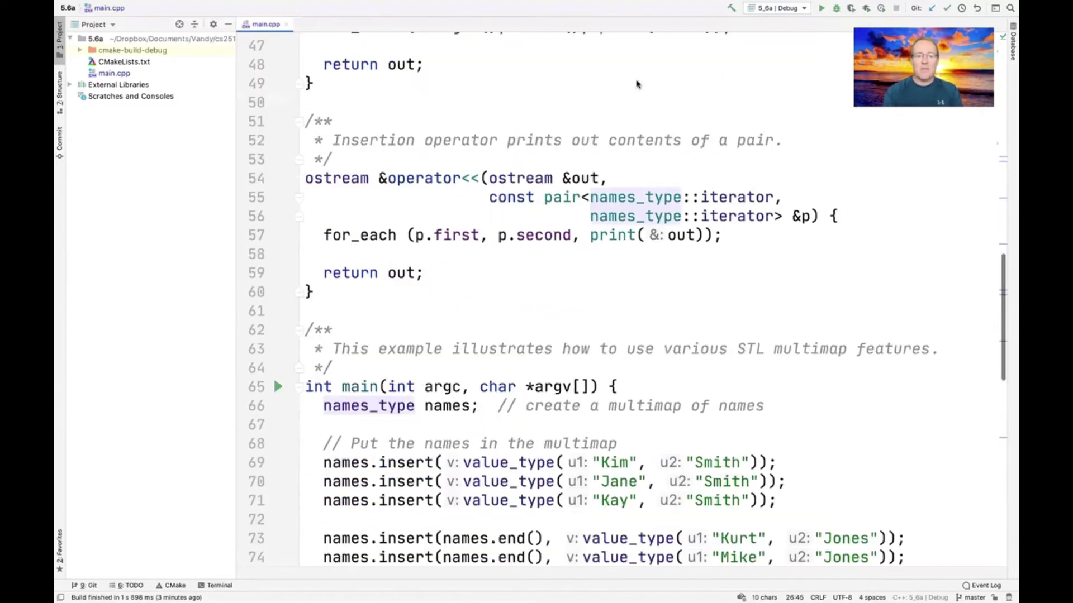
scroll(down, 3)
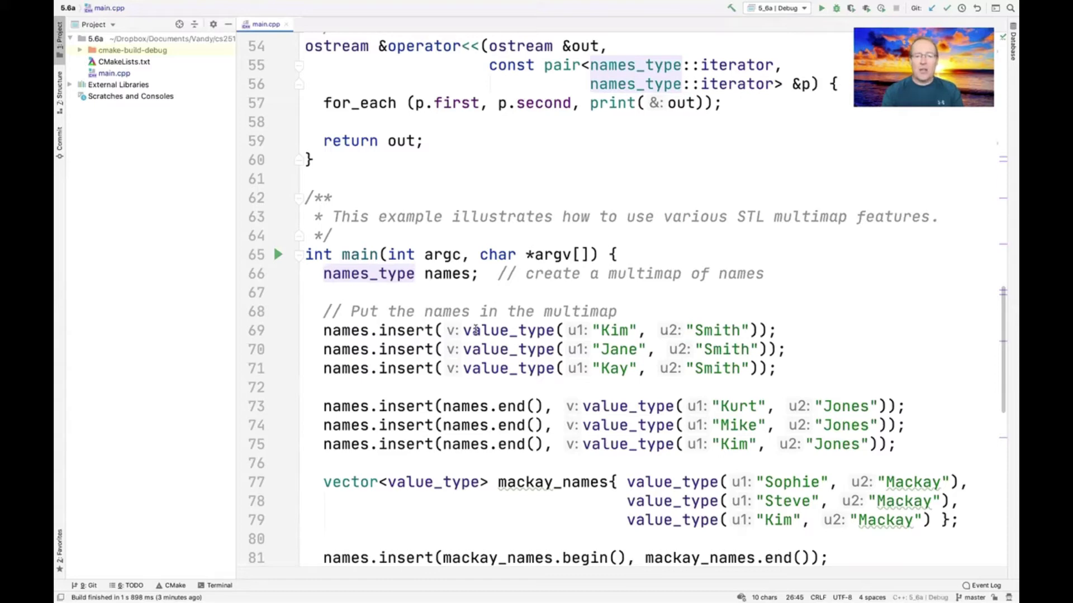
double_click(508, 331)
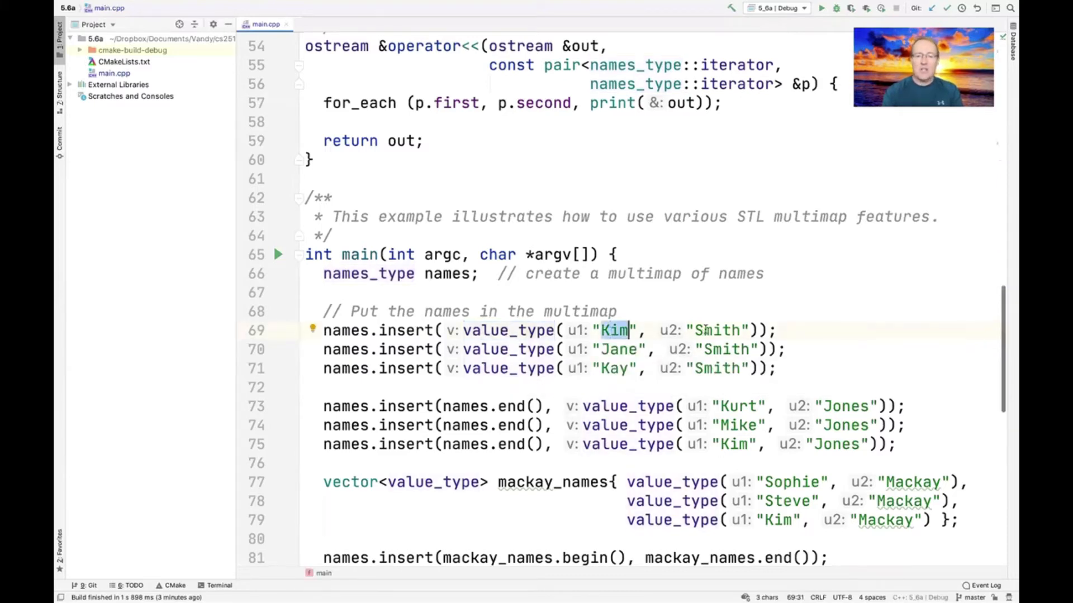
scroll(down, 3)
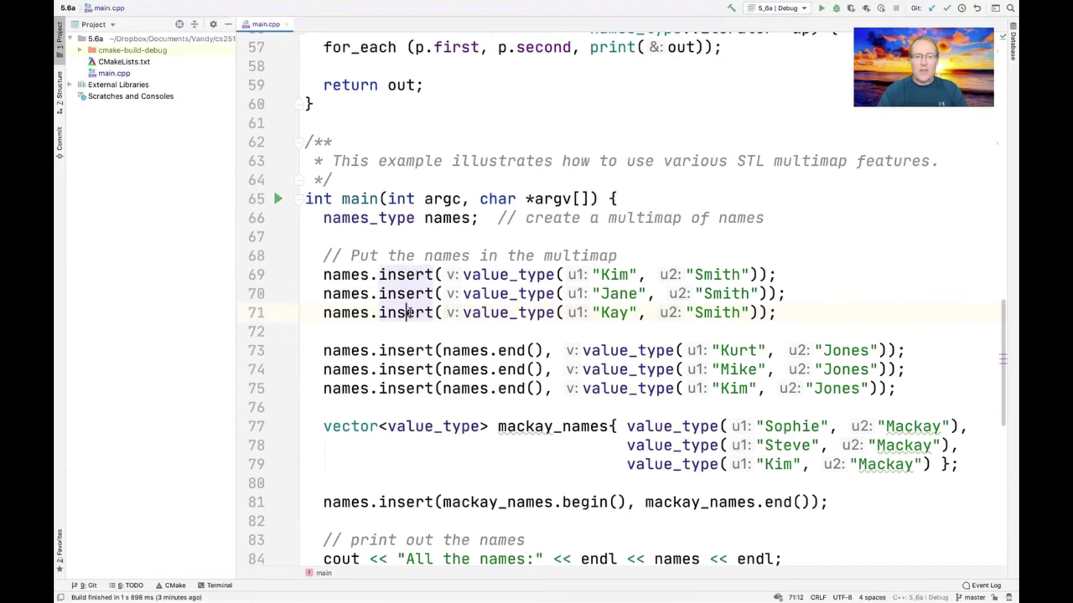
click(394, 349)
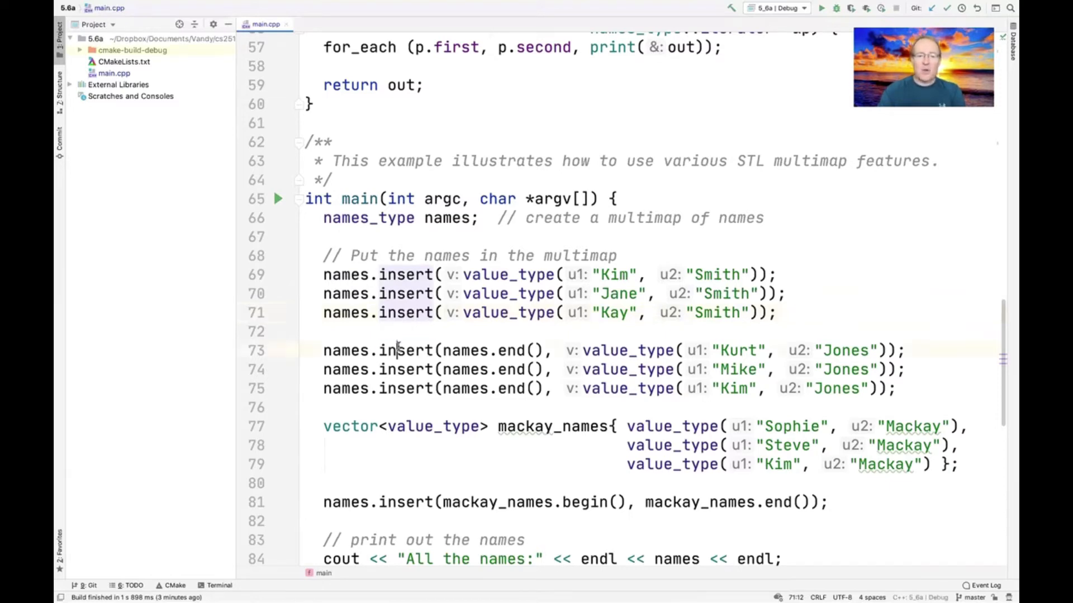
double_click(405, 350)
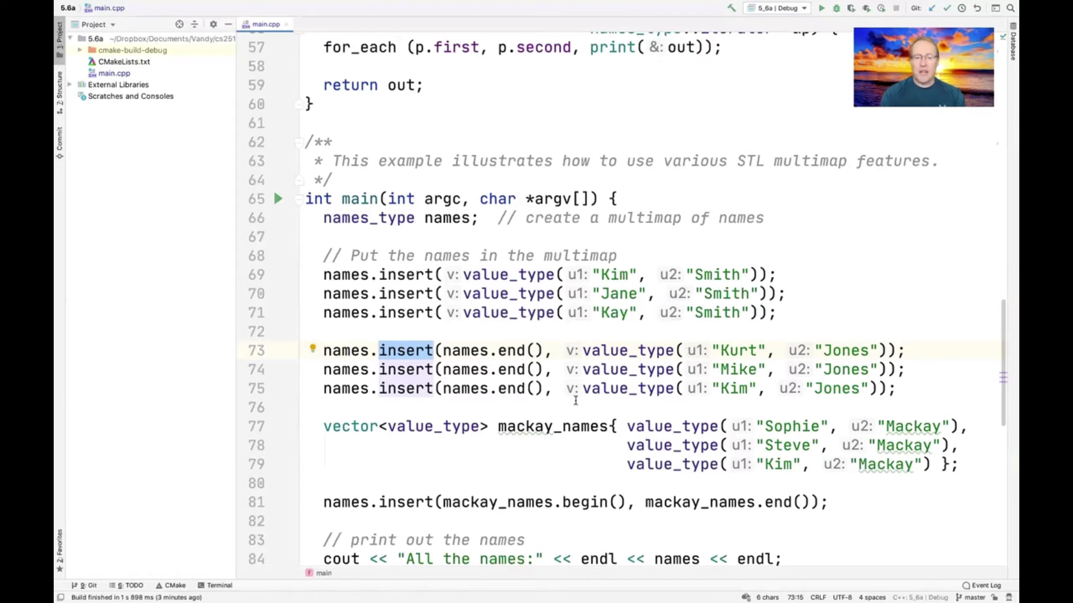
scroll(down, 3)
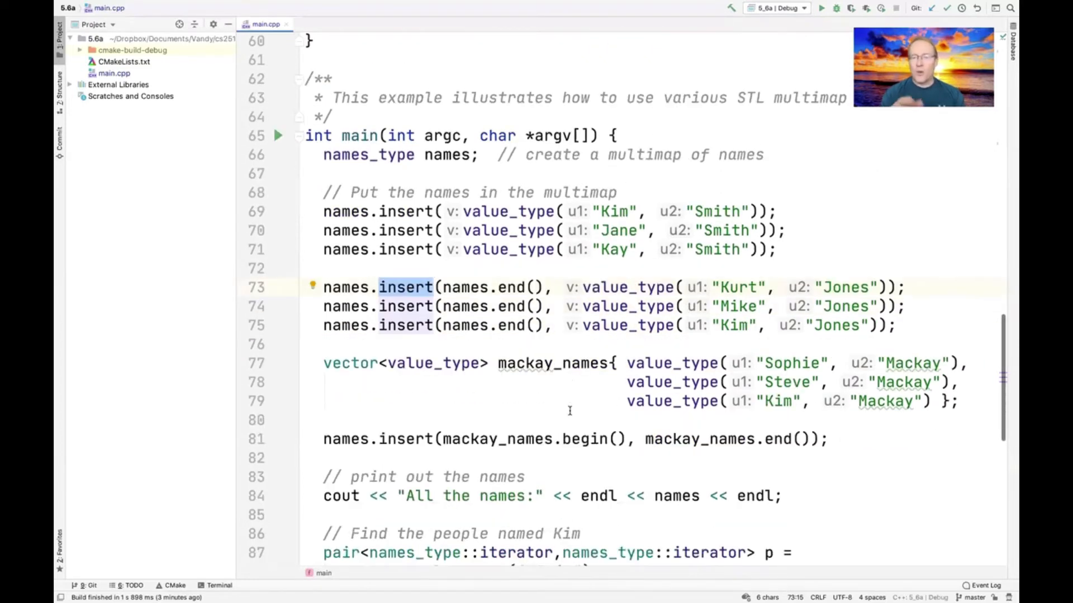
scroll(down, 3)
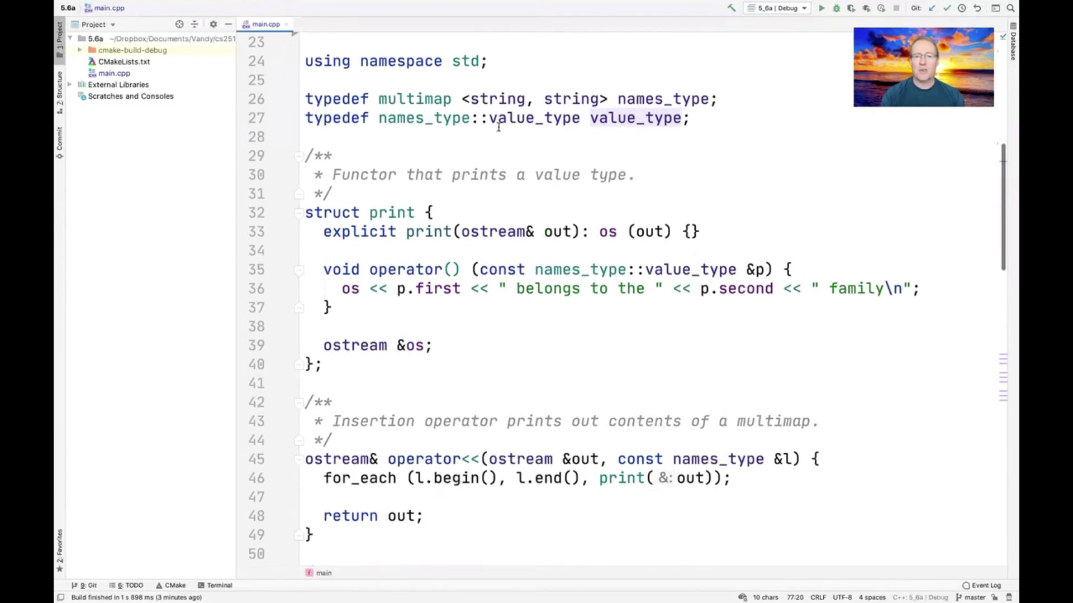
scroll(down, 3)
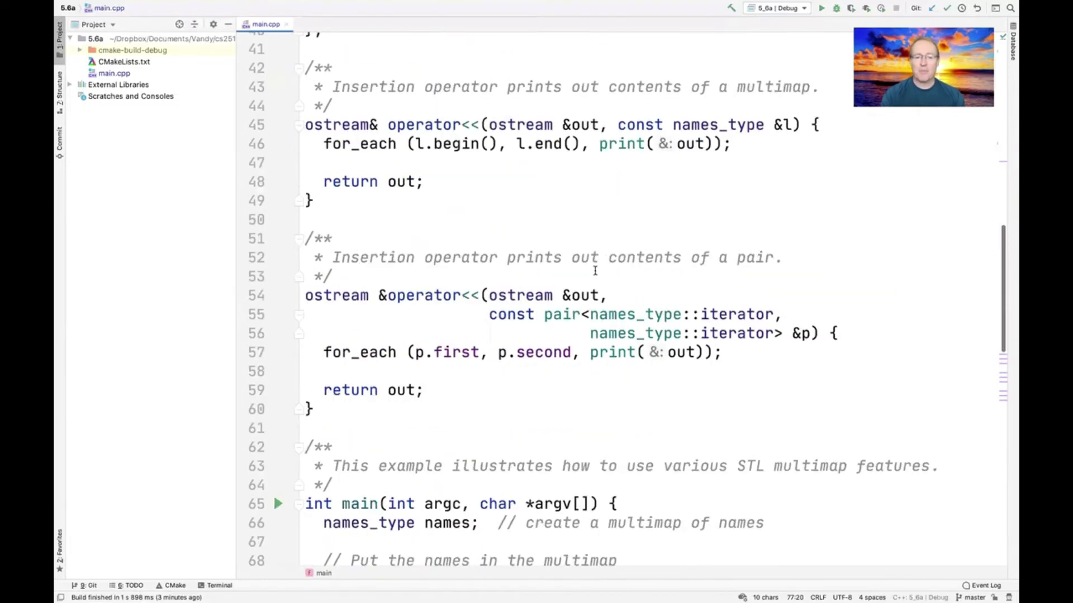
scroll(down, 3)
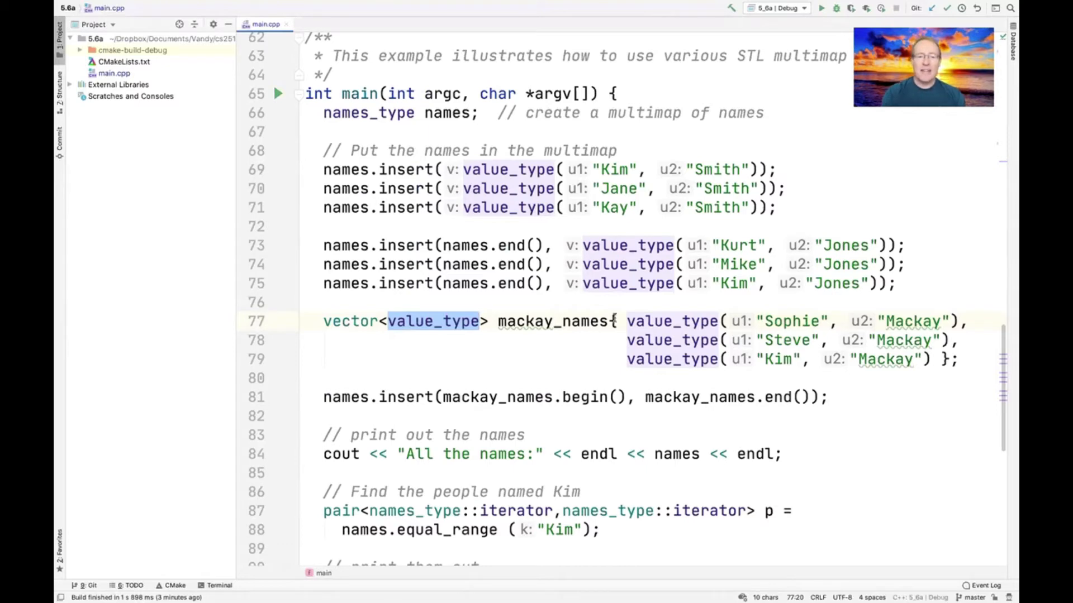
click(406, 396)
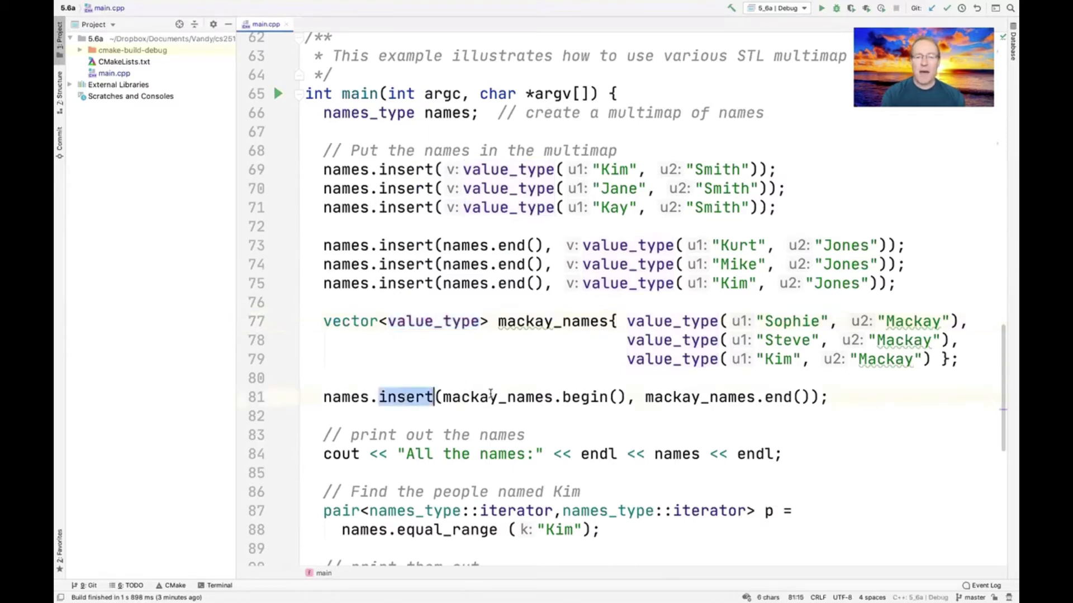
double_click(496, 396)
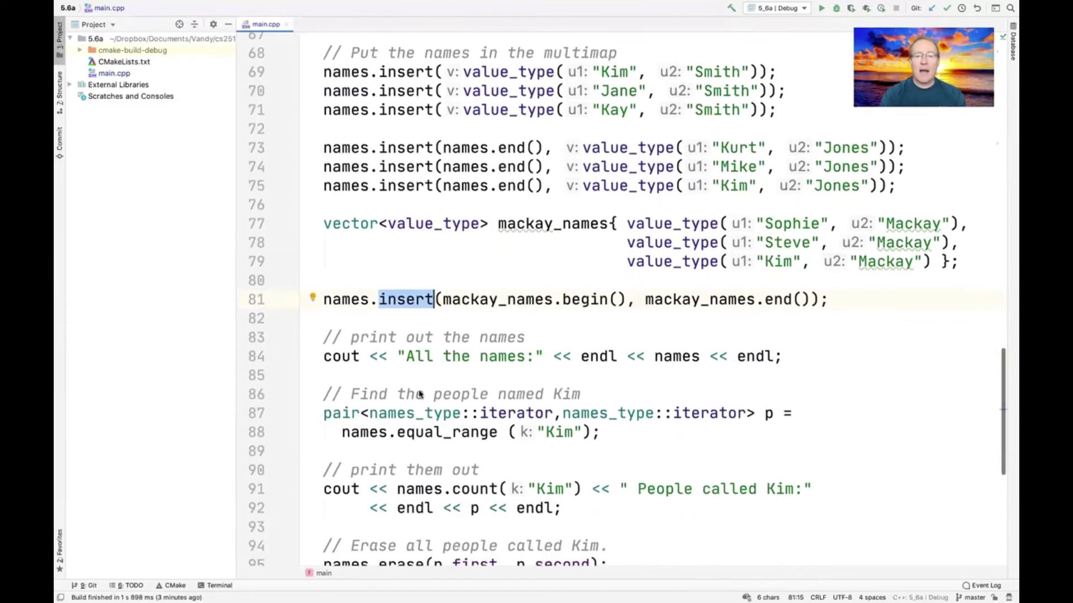
mouse_move(362, 357)
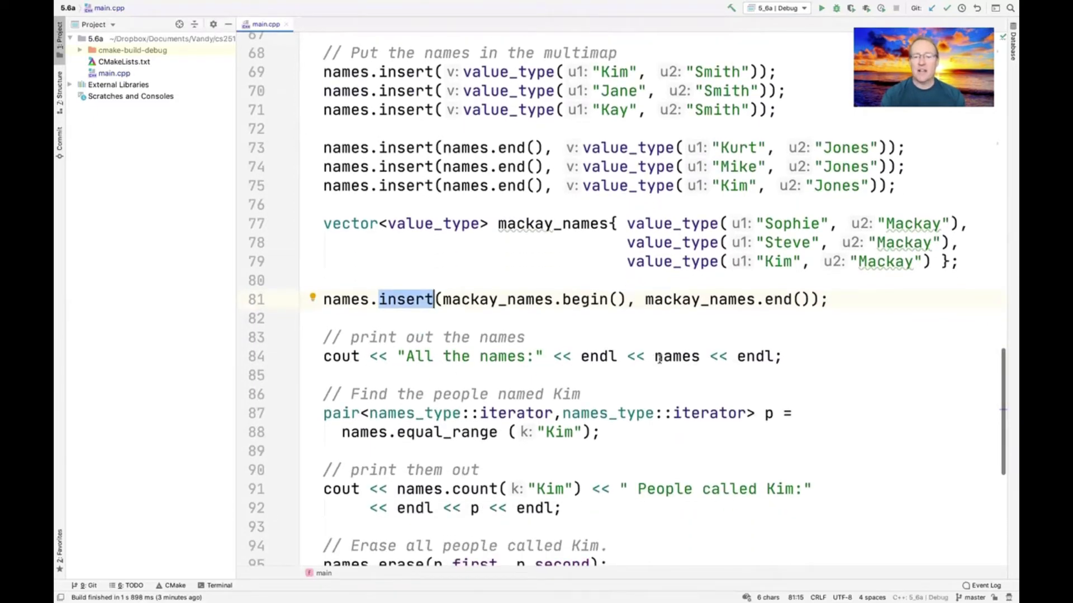
click(676, 356)
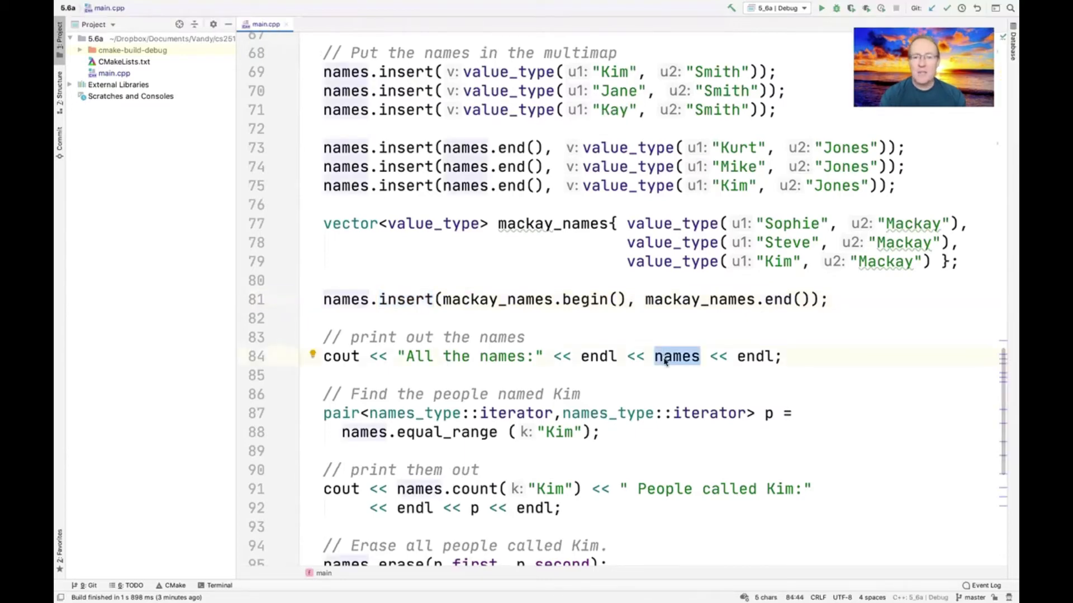
double_click(635, 357)
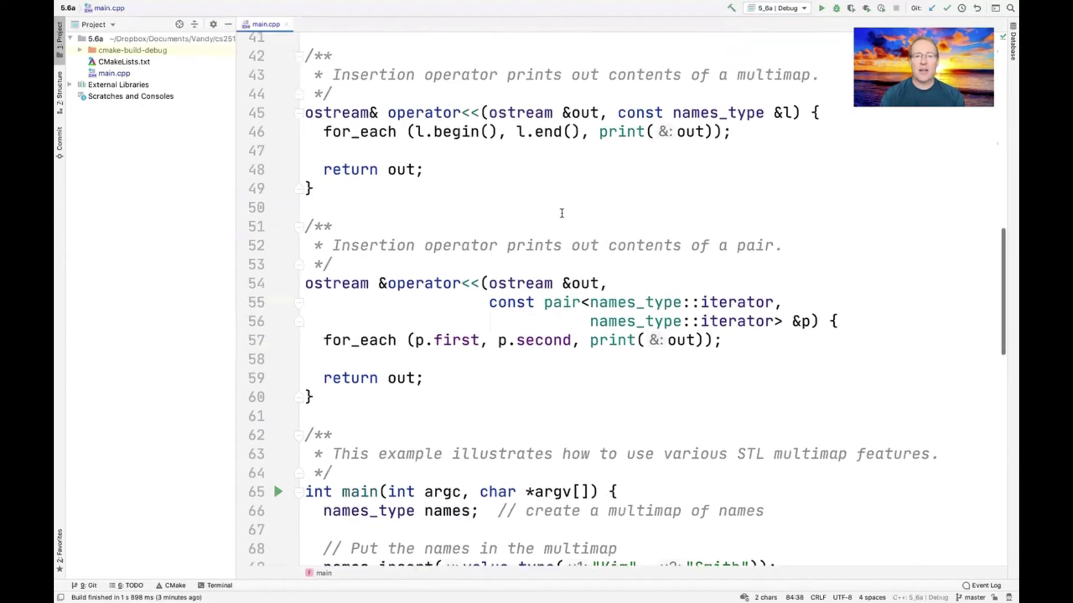
click(470, 112)
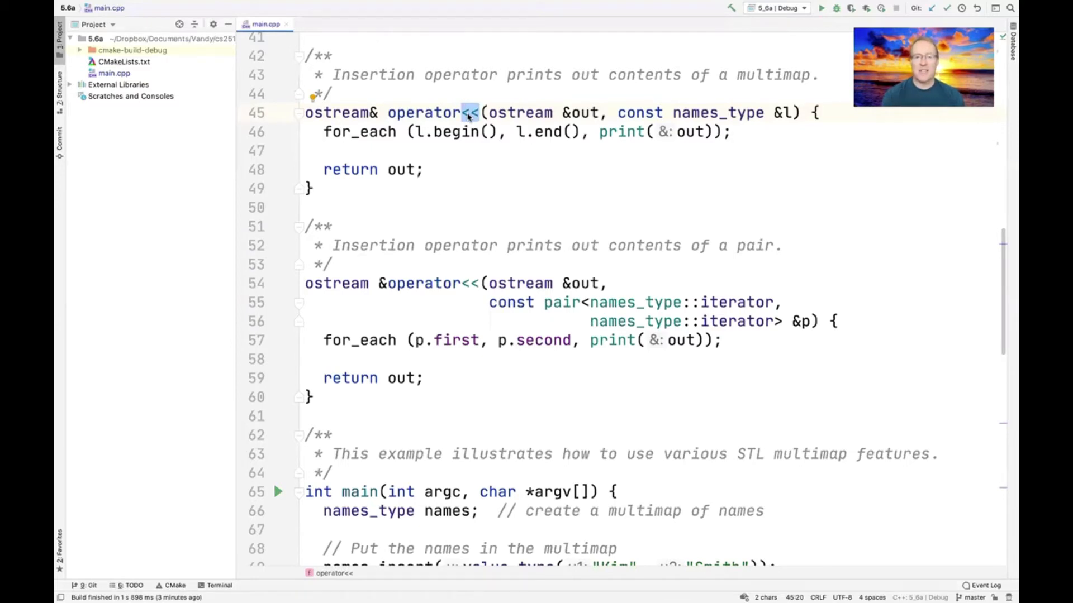
scroll(down, 3)
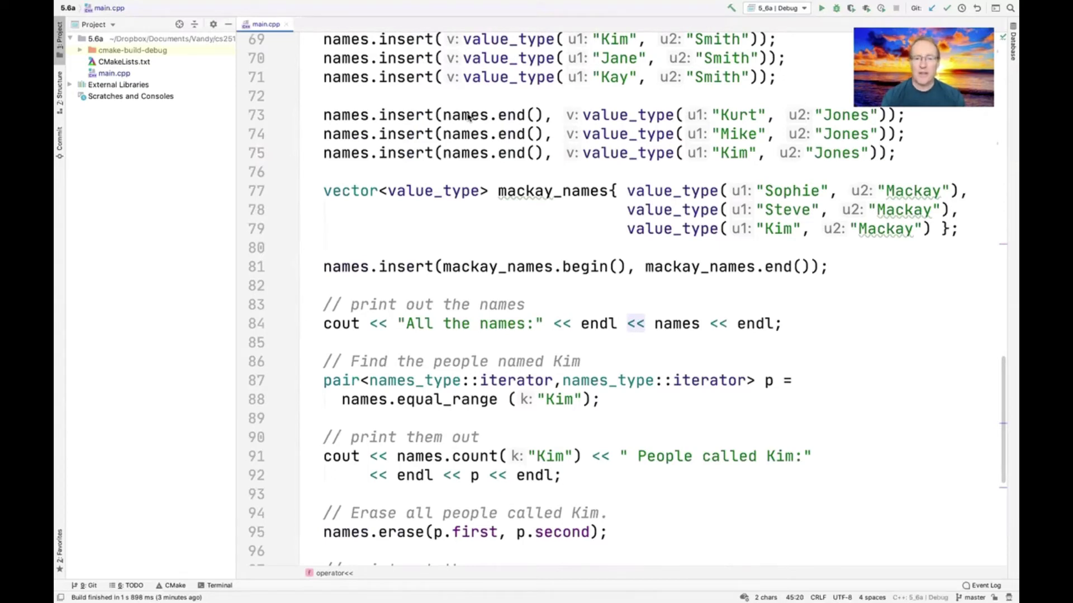
scroll(down, 3)
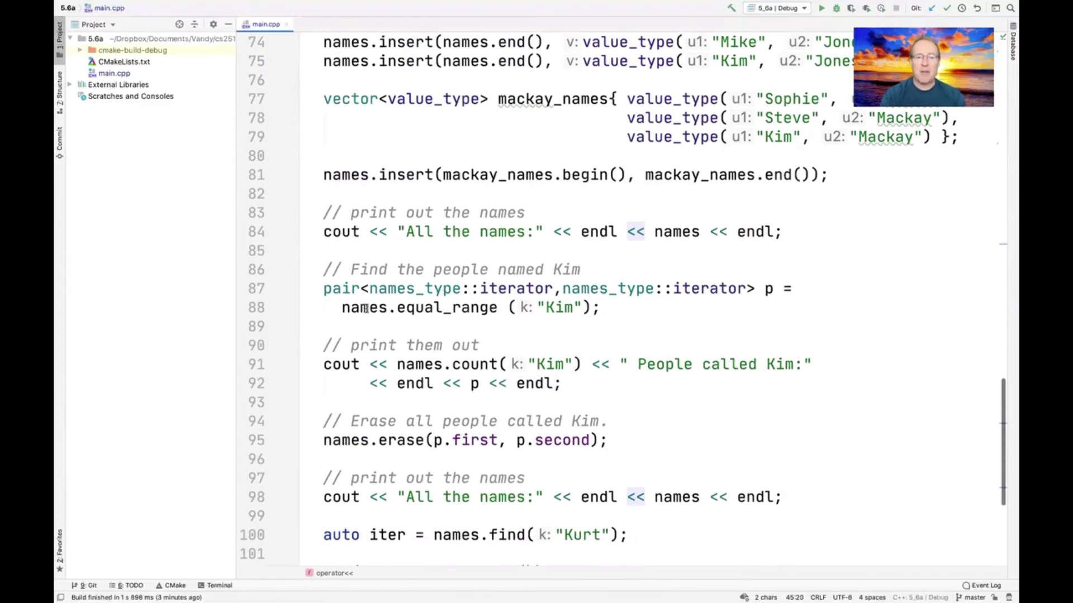
double_click(447, 308)
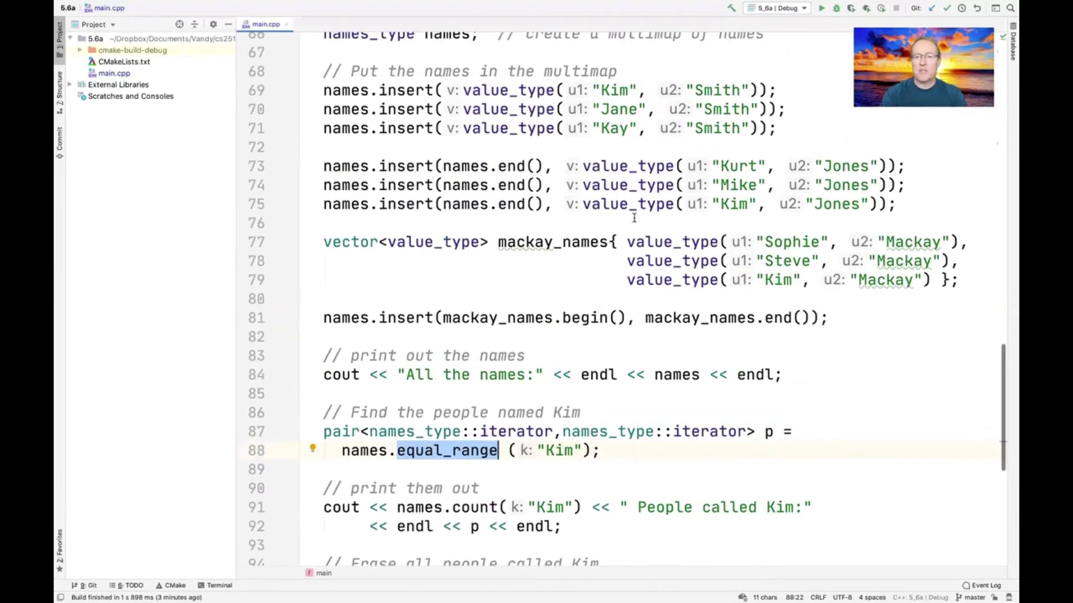
scroll(down, 3)
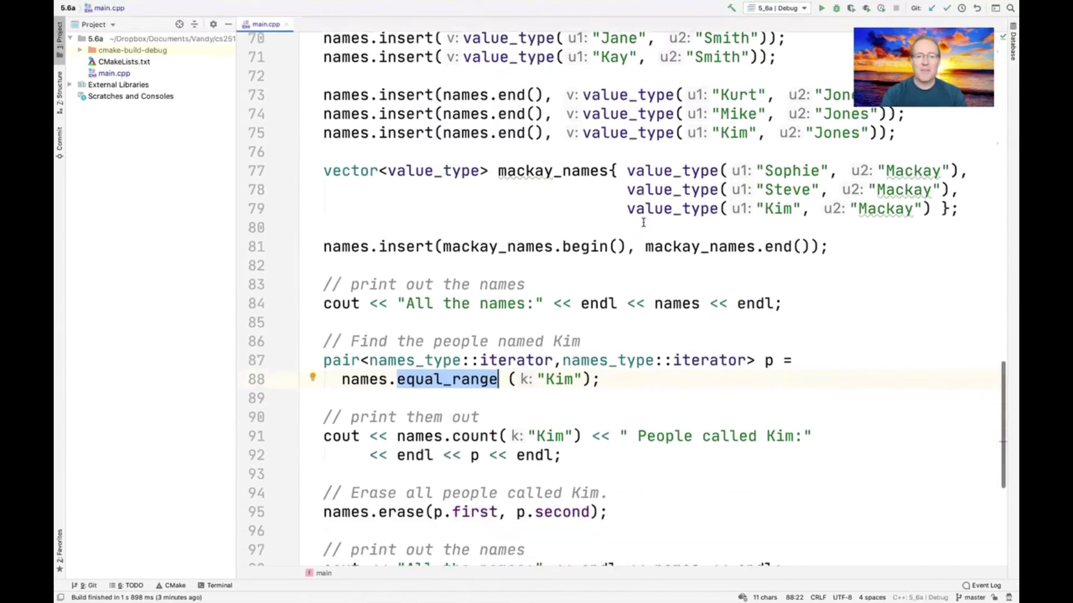
scroll(down, 3)
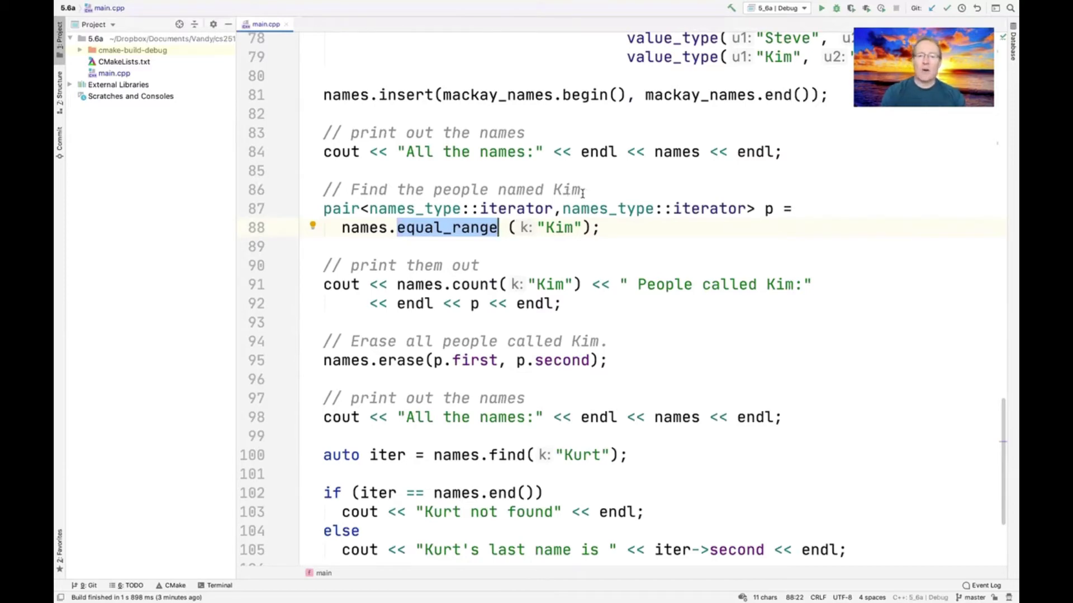
click(562, 209)
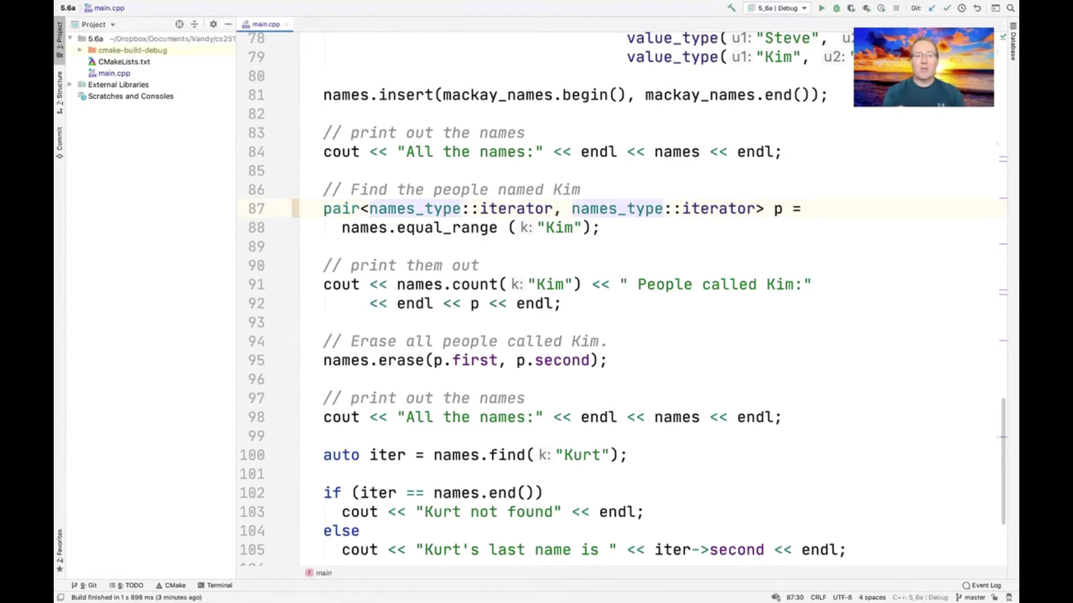
double_click(476, 284)
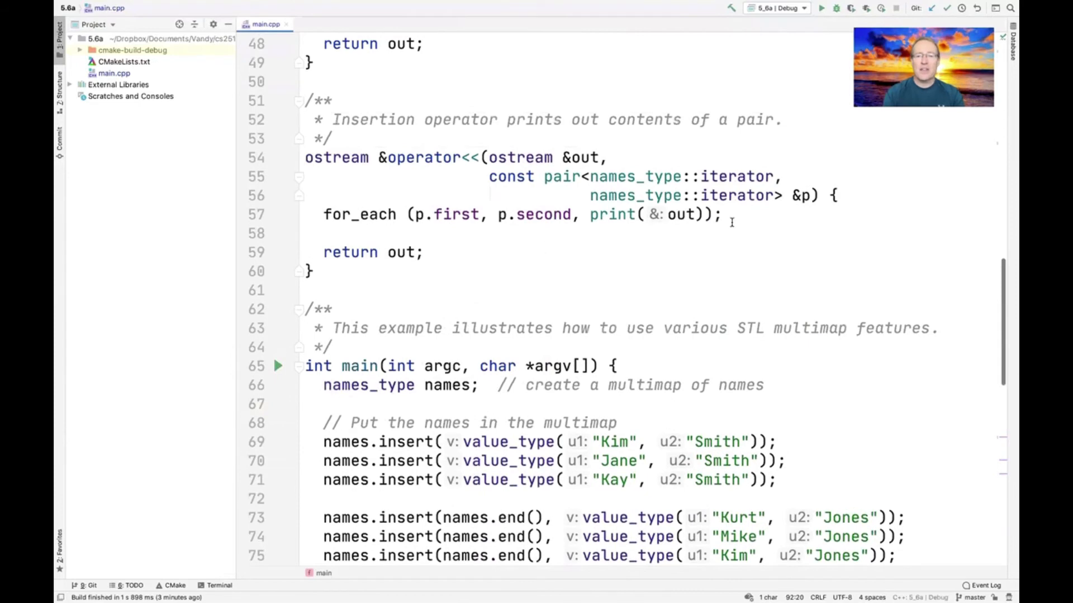
double_click(425, 158)
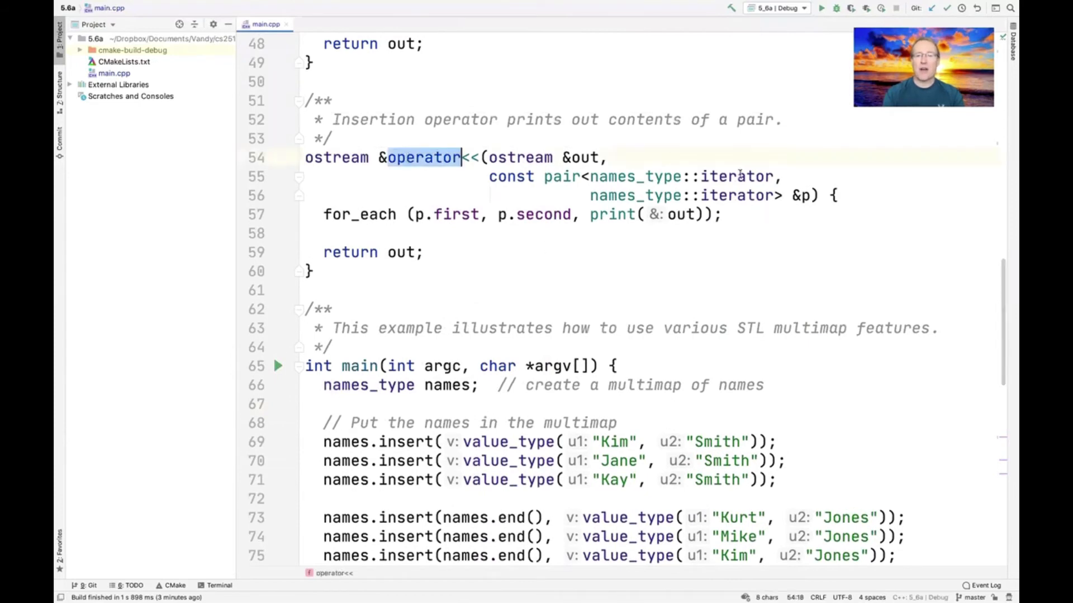
click(806, 195)
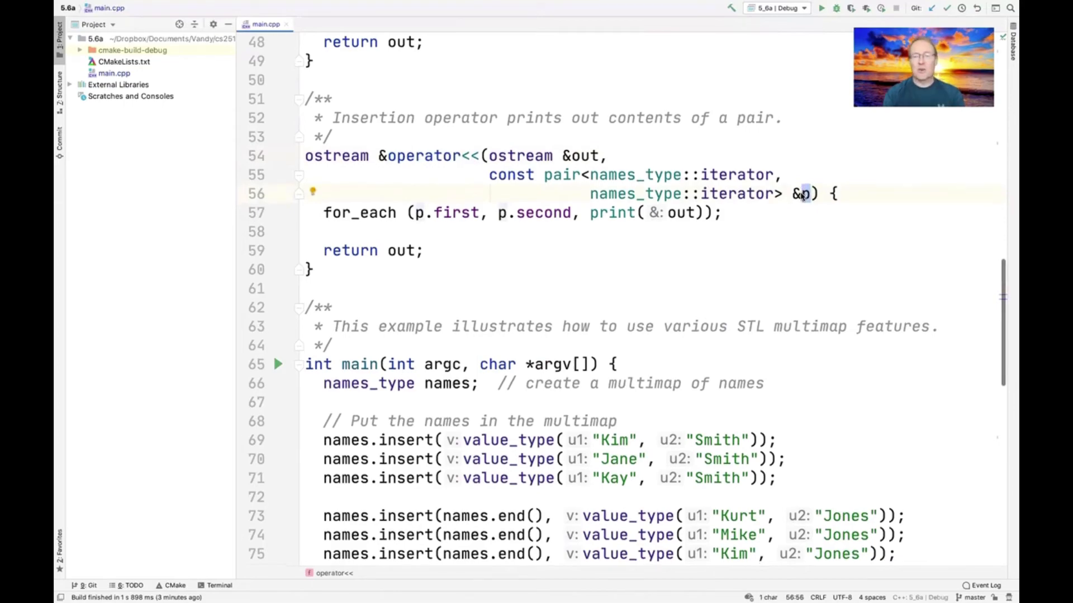
scroll(down, 3)
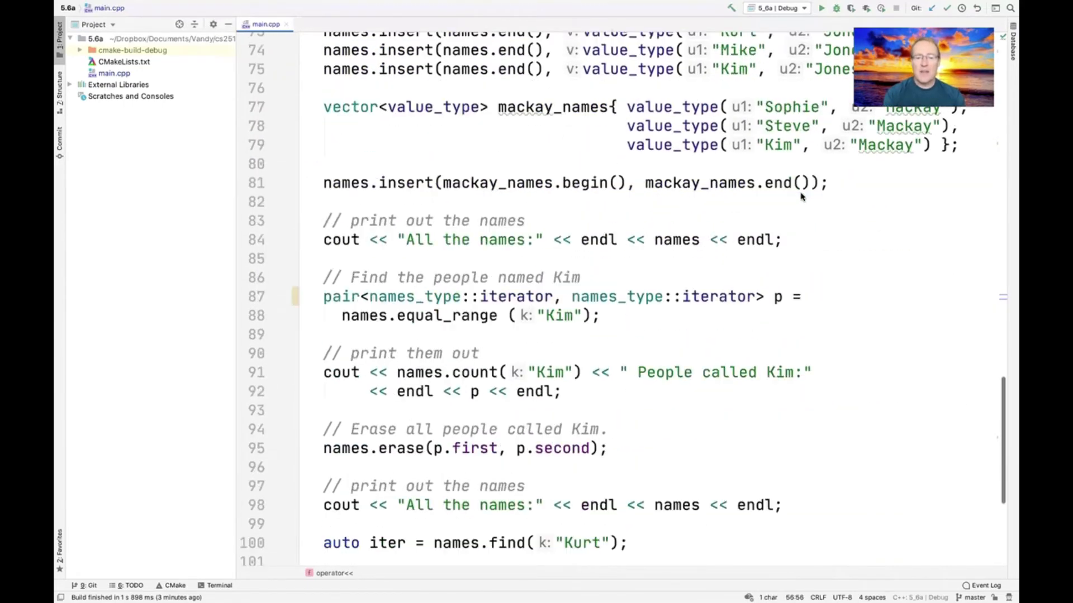
scroll(down, 3)
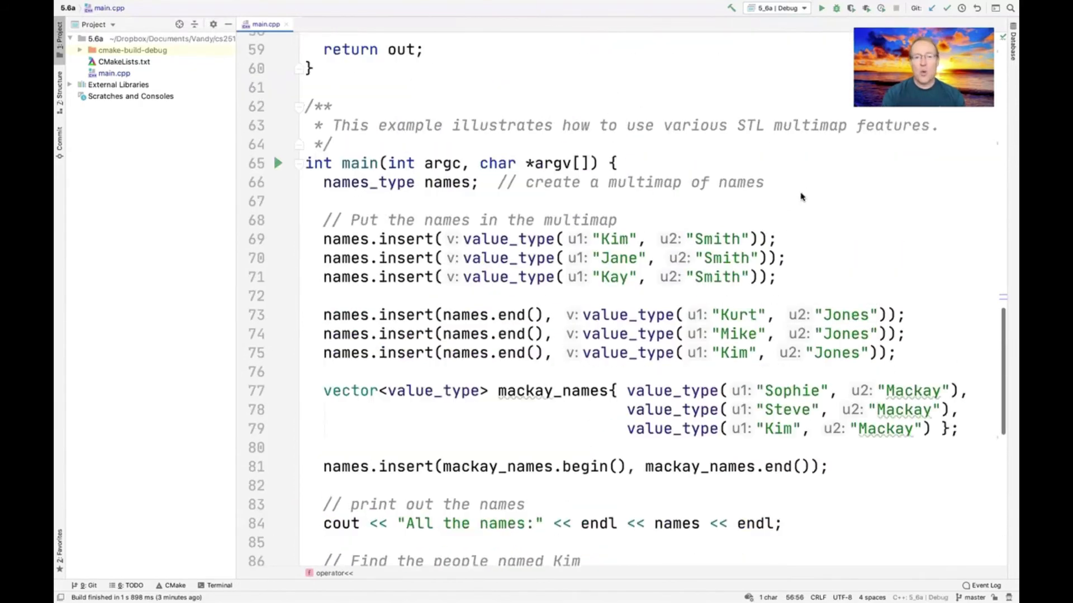
scroll(up, 3)
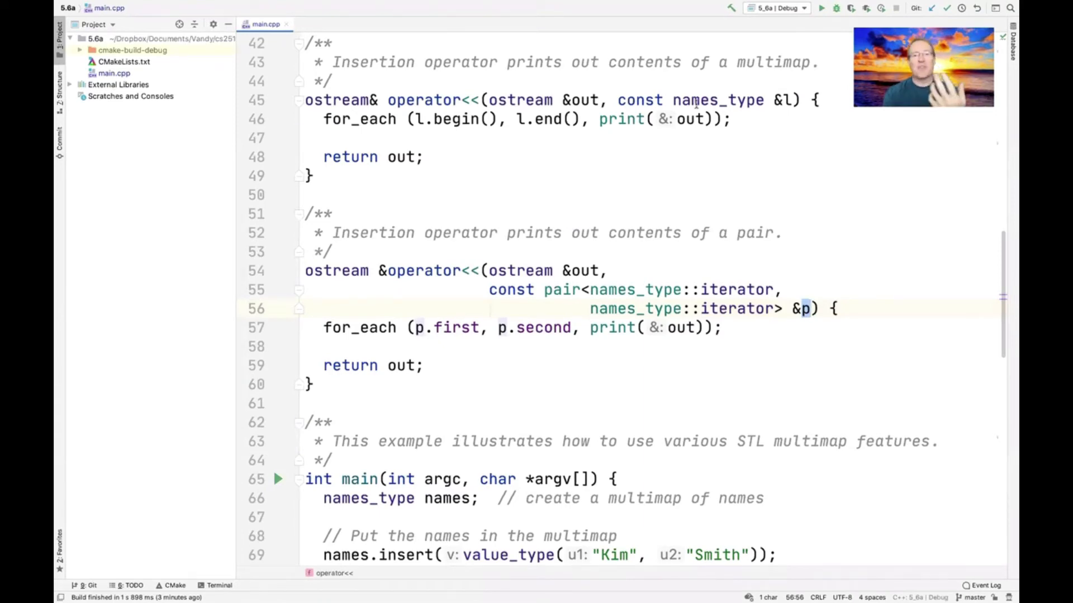
click(471, 100)
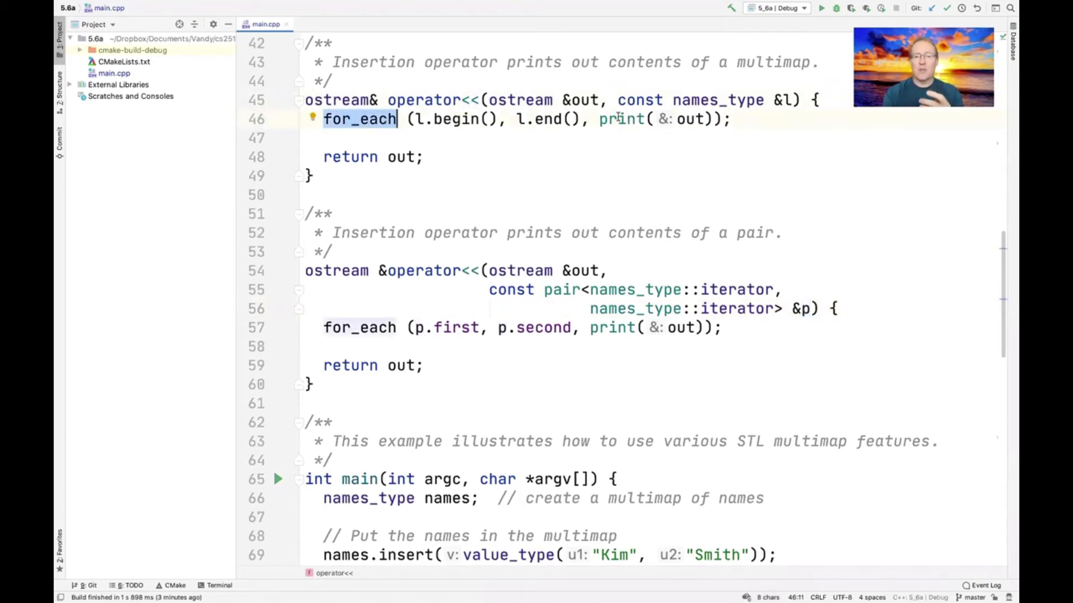
double_click(622, 118)
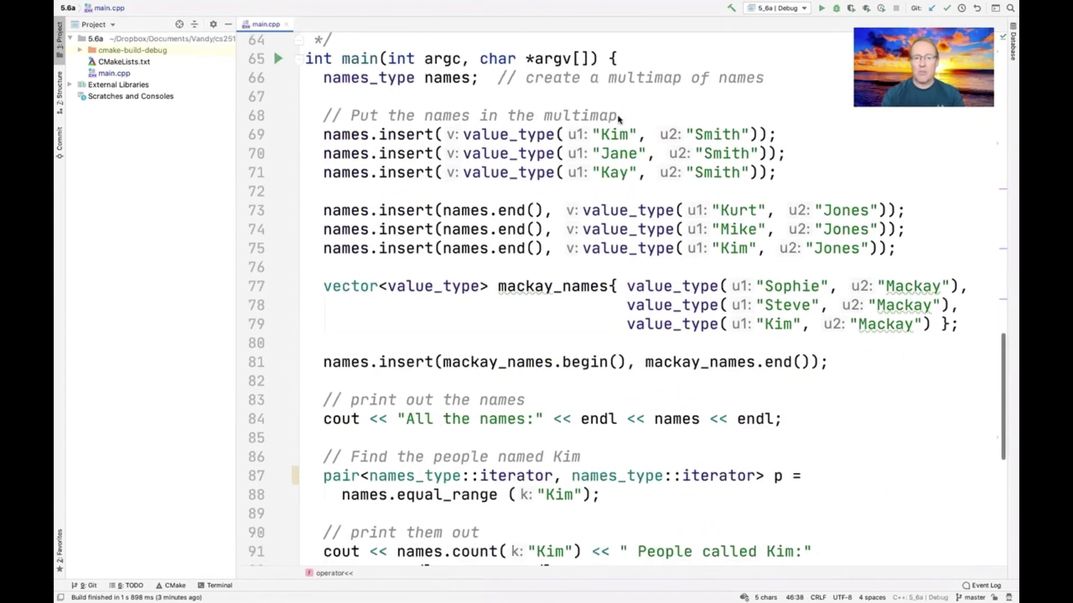
scroll(down, 3)
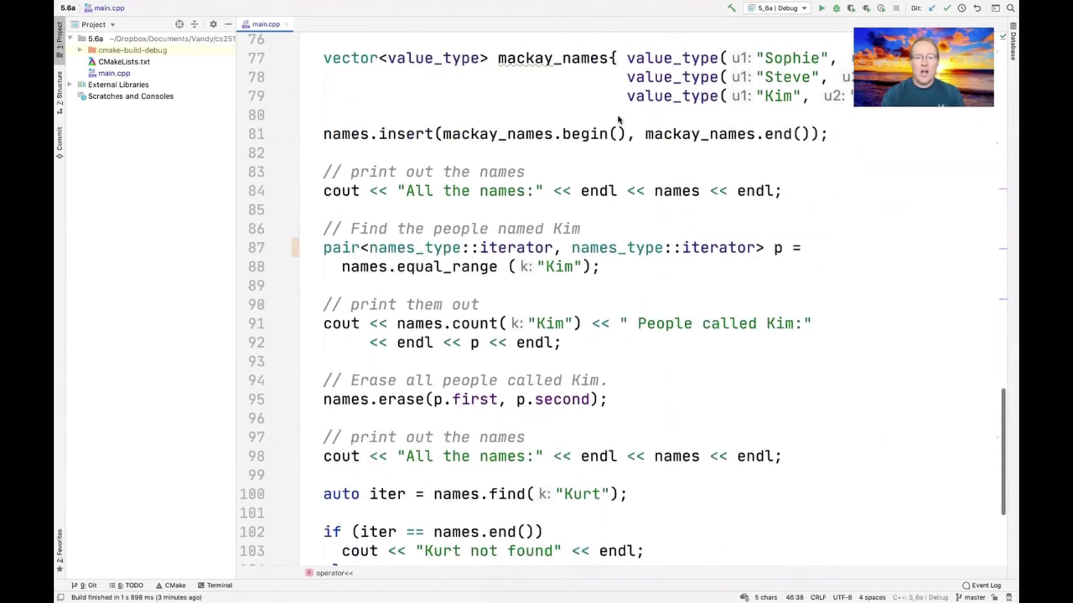
scroll(down, 3)
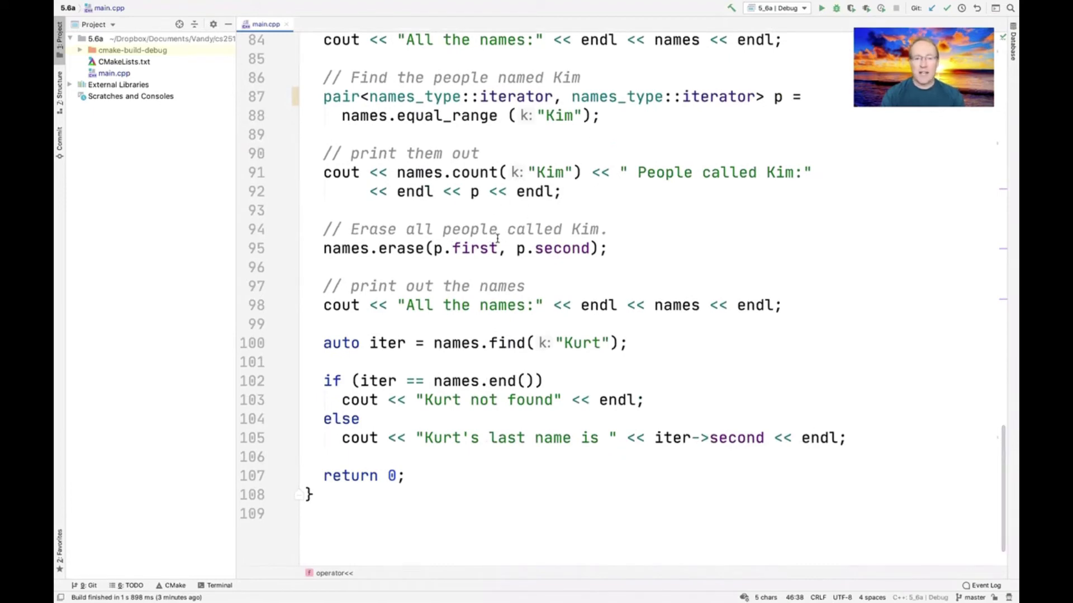
mouse_move(455, 248)
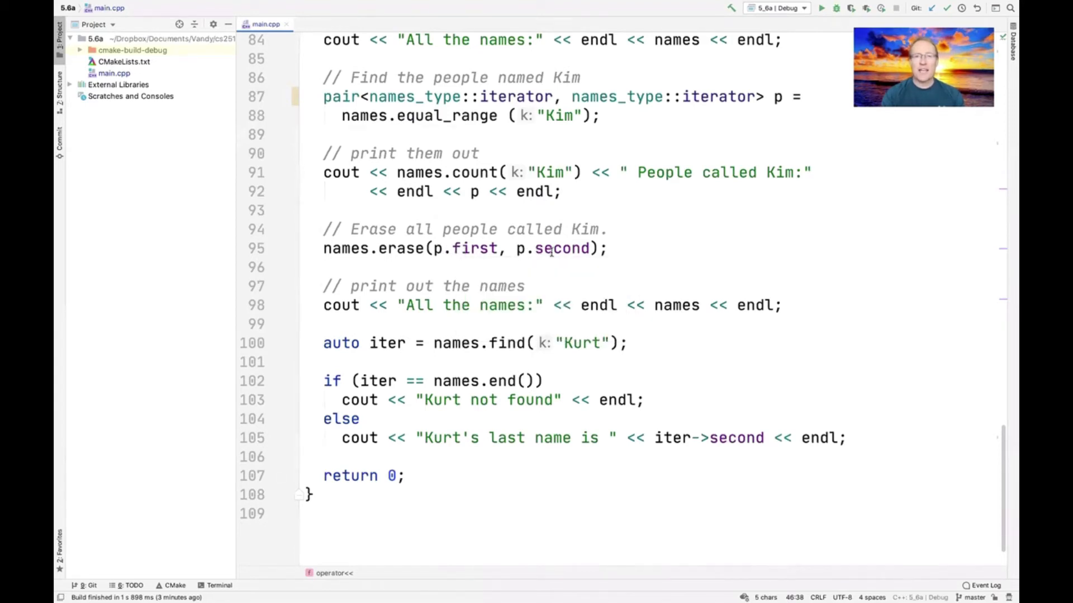
mouse_move(562, 248)
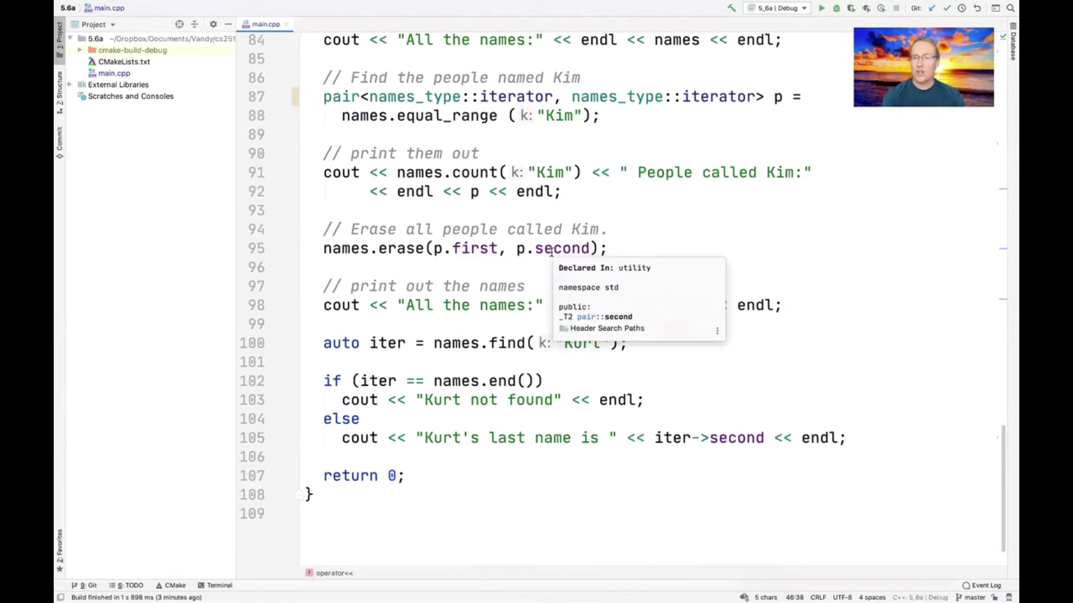
mouse_move(506, 300)
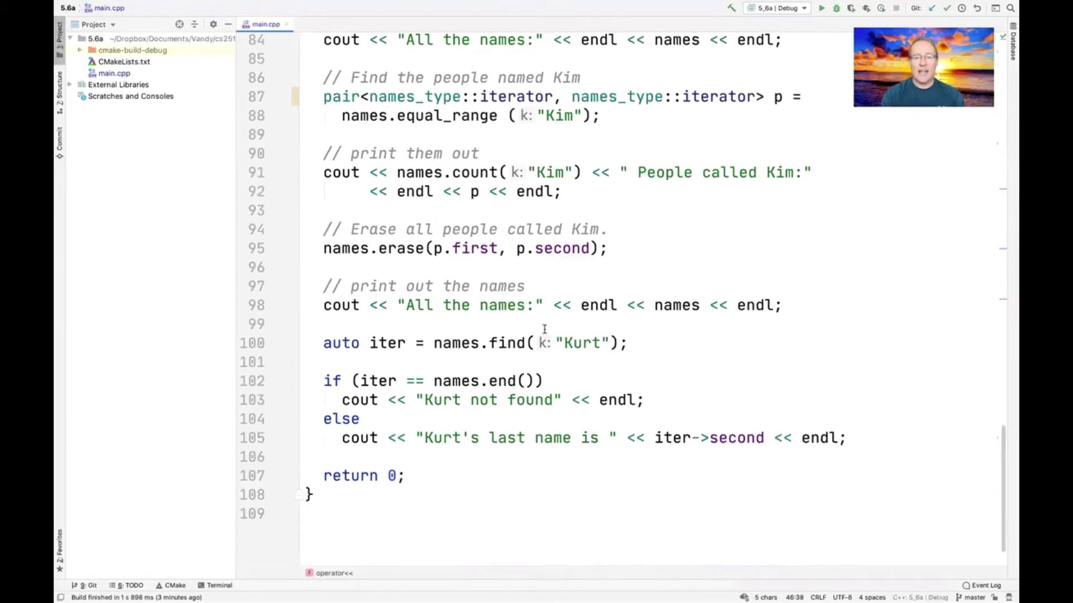
mouse_move(632, 305)
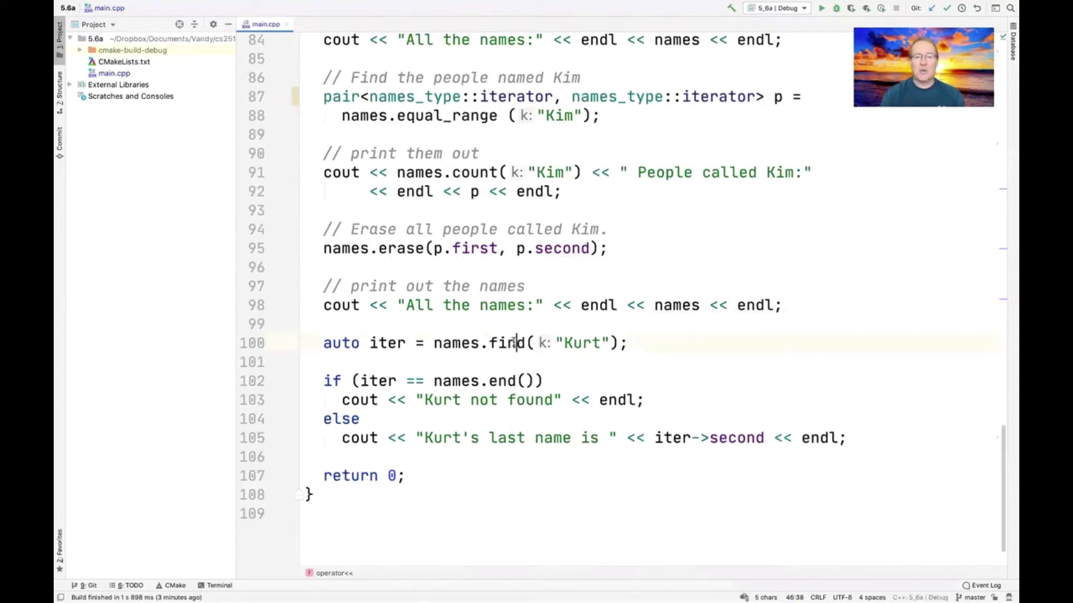
double_click(386, 343)
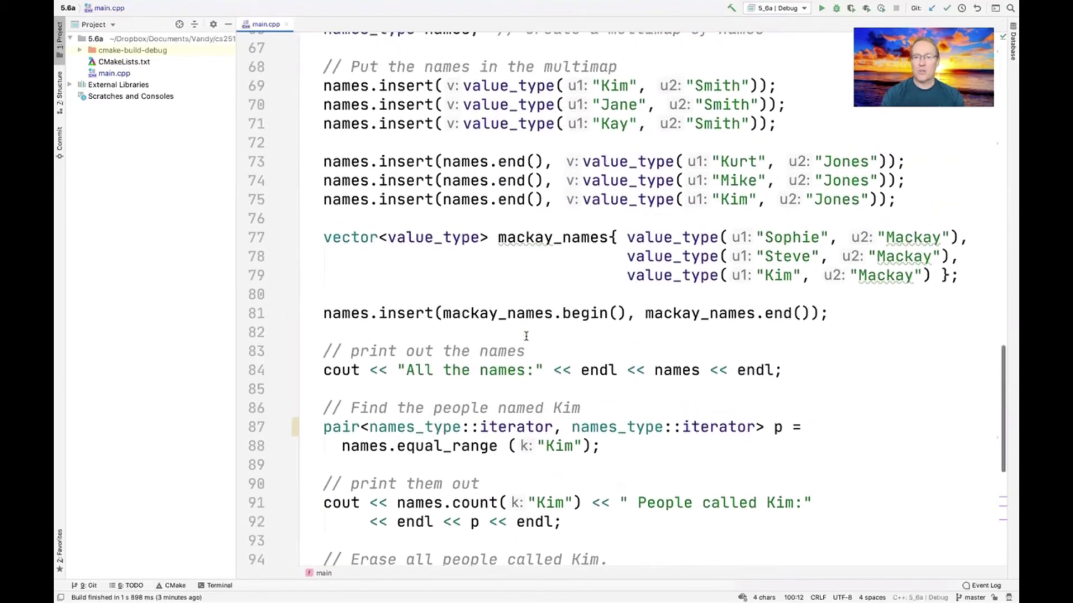
double_click(739, 161)
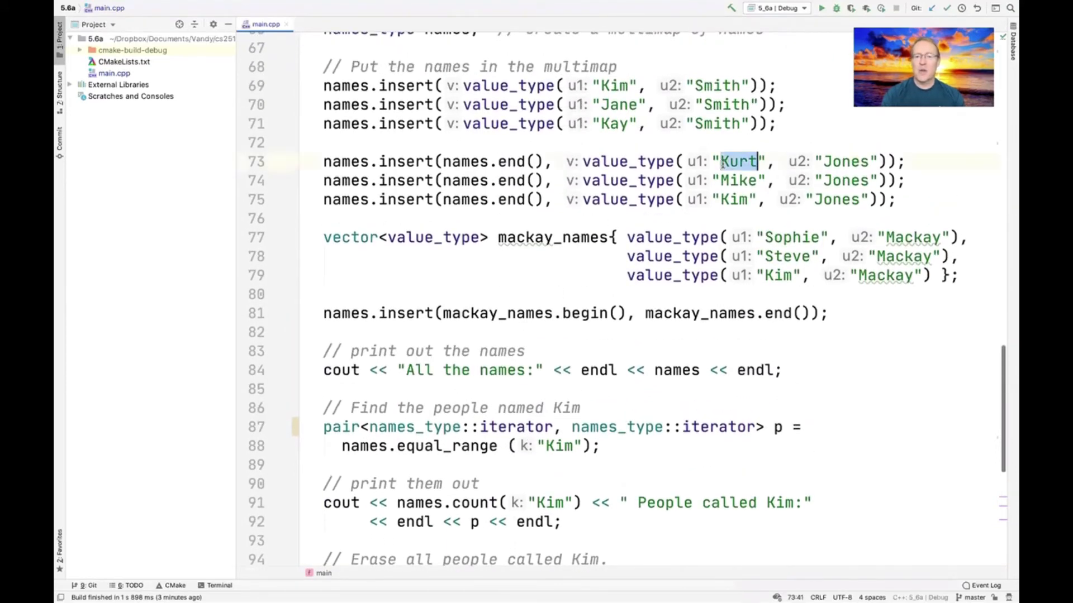
scroll(down, 3)
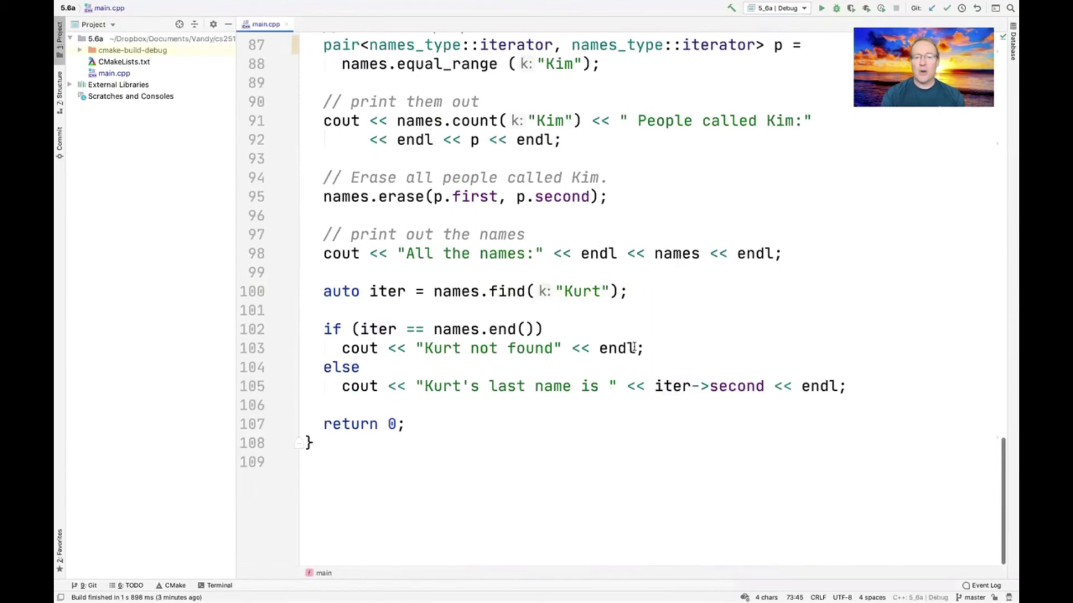
double_click(736, 386)
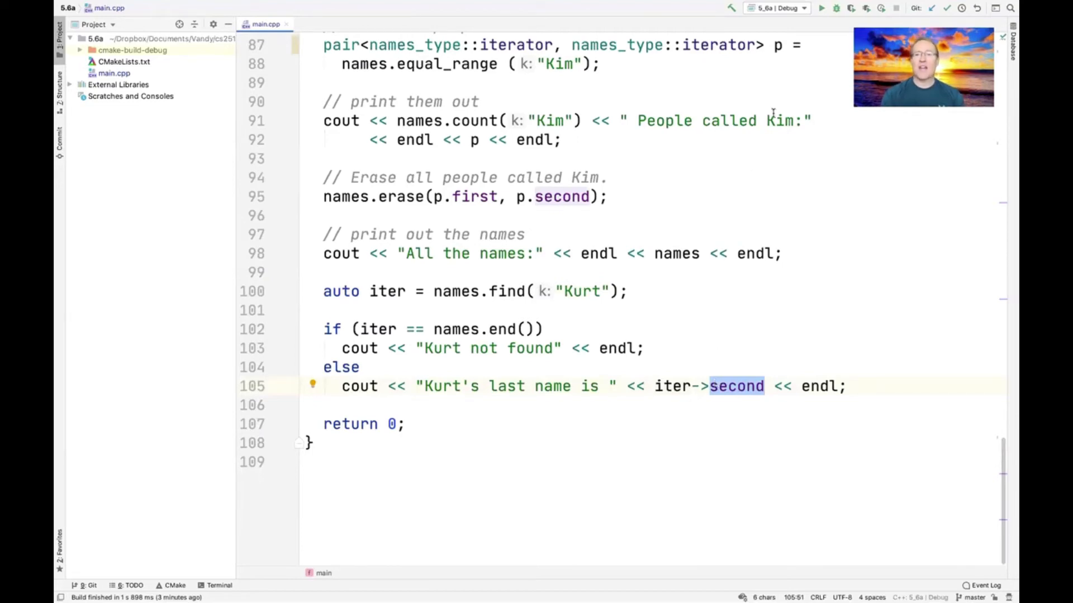
Run the 5.6a program and review its console output down to Kurt's last name Jones.
click(822, 8)
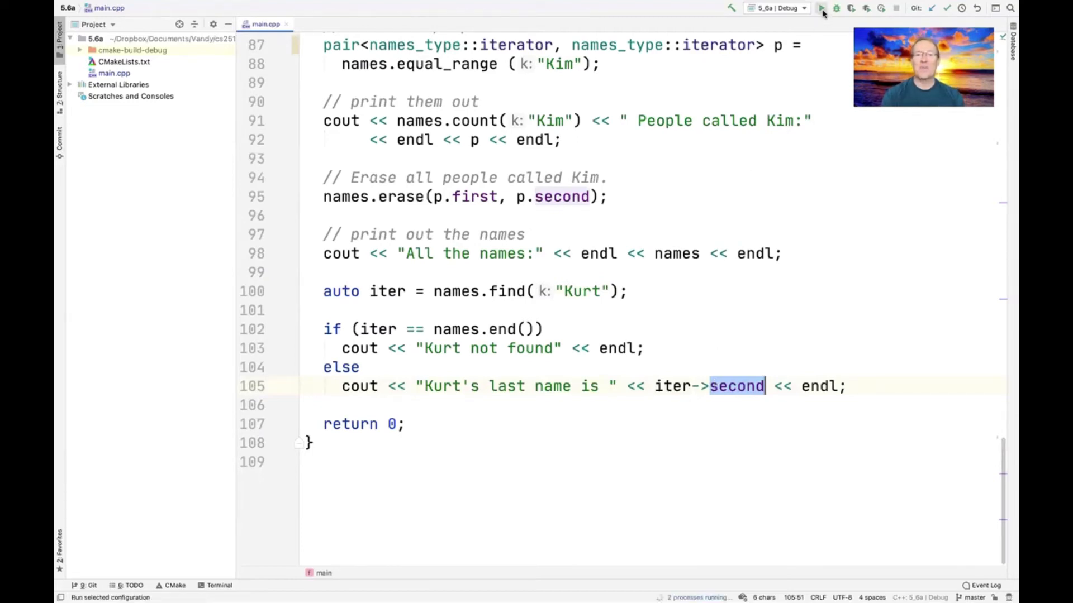
click(836, 7)
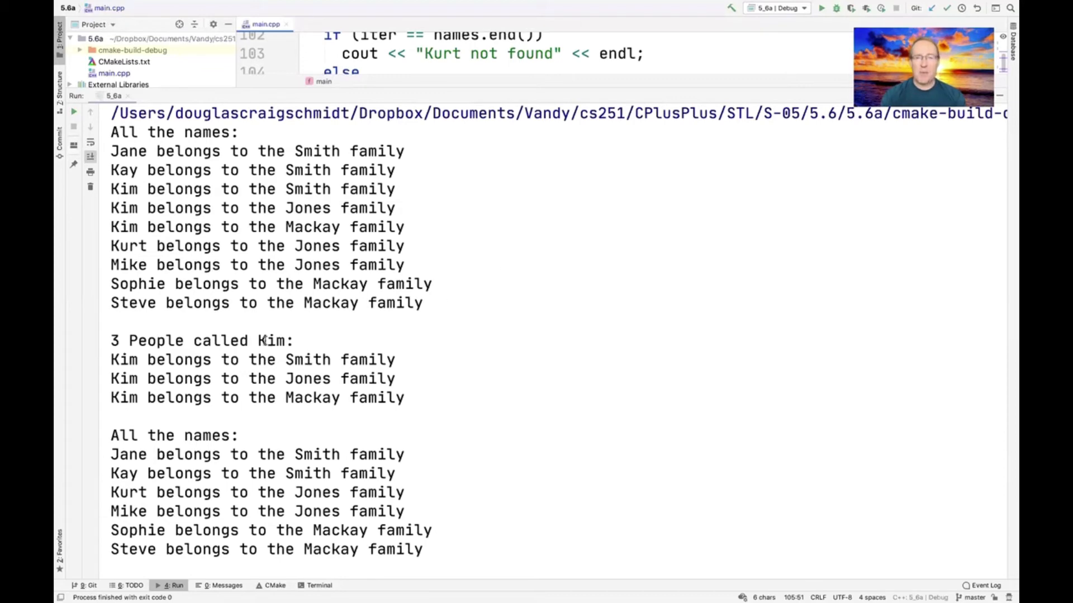
scroll(down, 3)
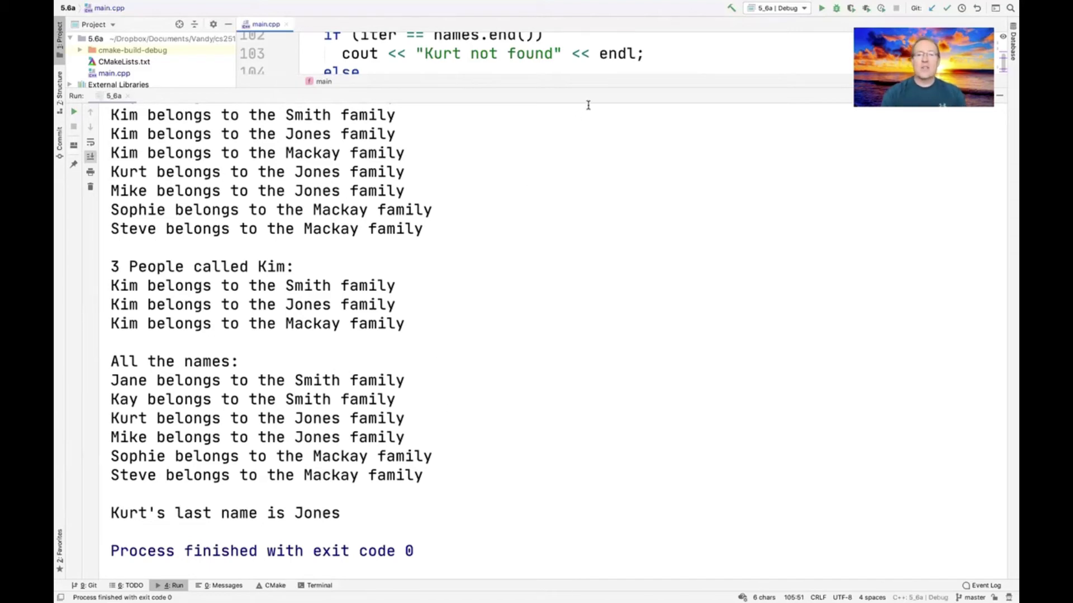
mouse_move(590, 89)
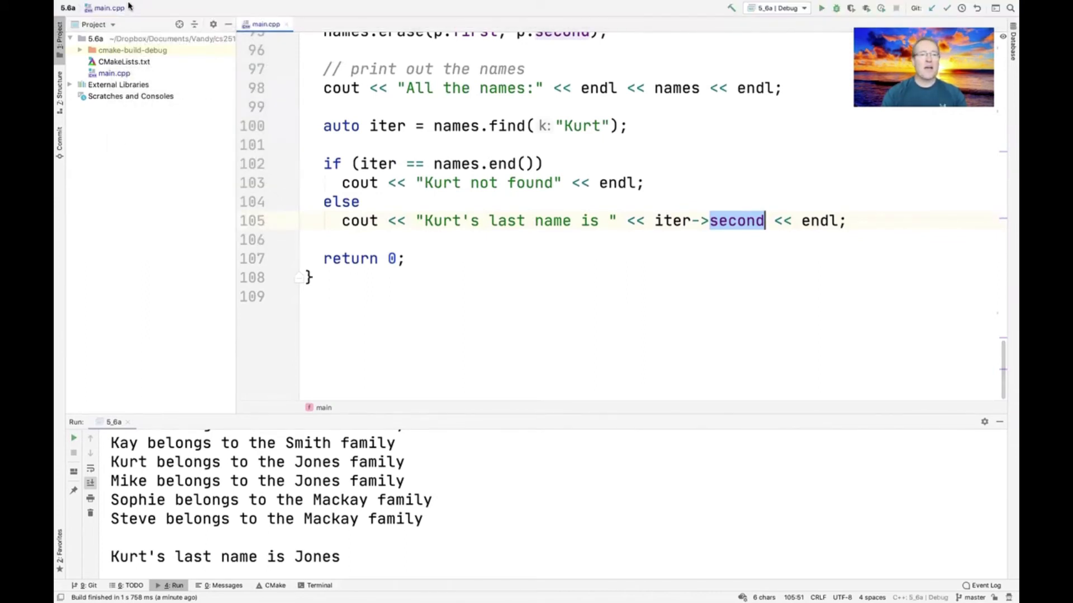
Open the recent 5.6b project with its insert-vs-emplace main.cpp.
click(124, 7)
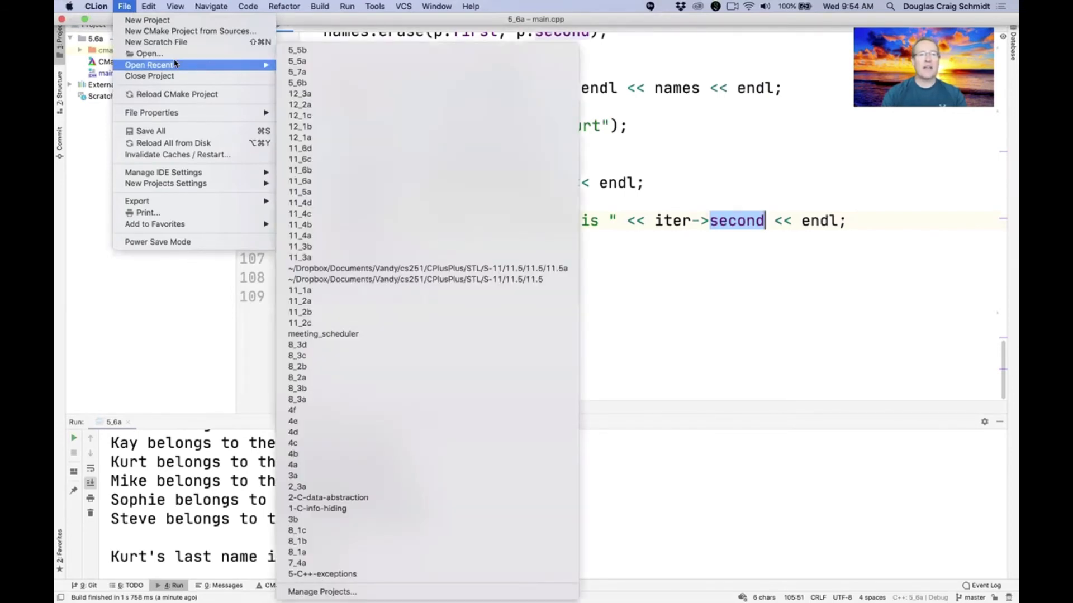
mouse_move(297, 81)
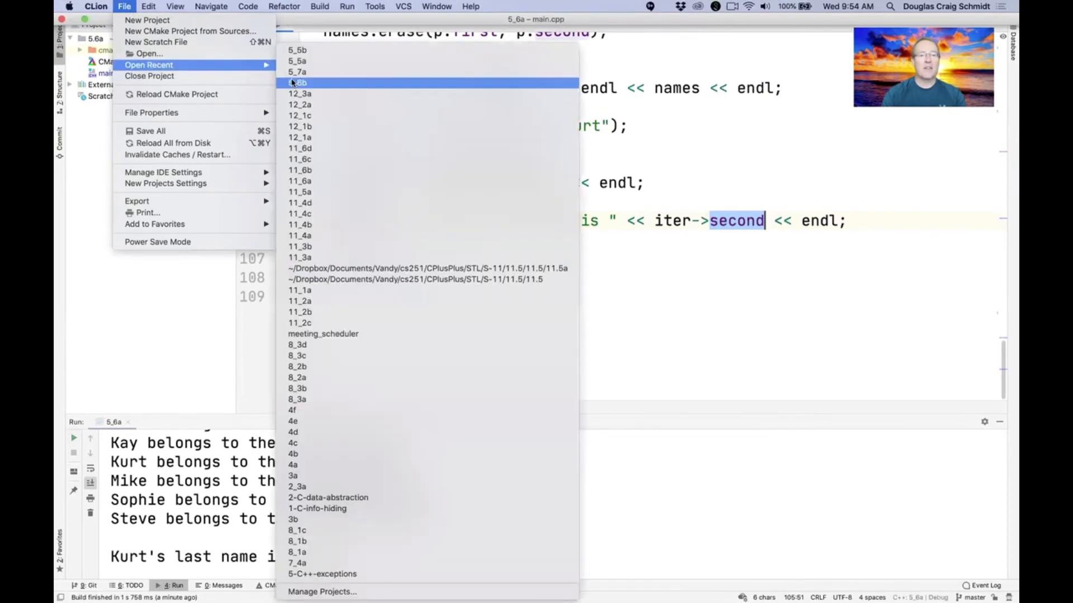
click(299, 82)
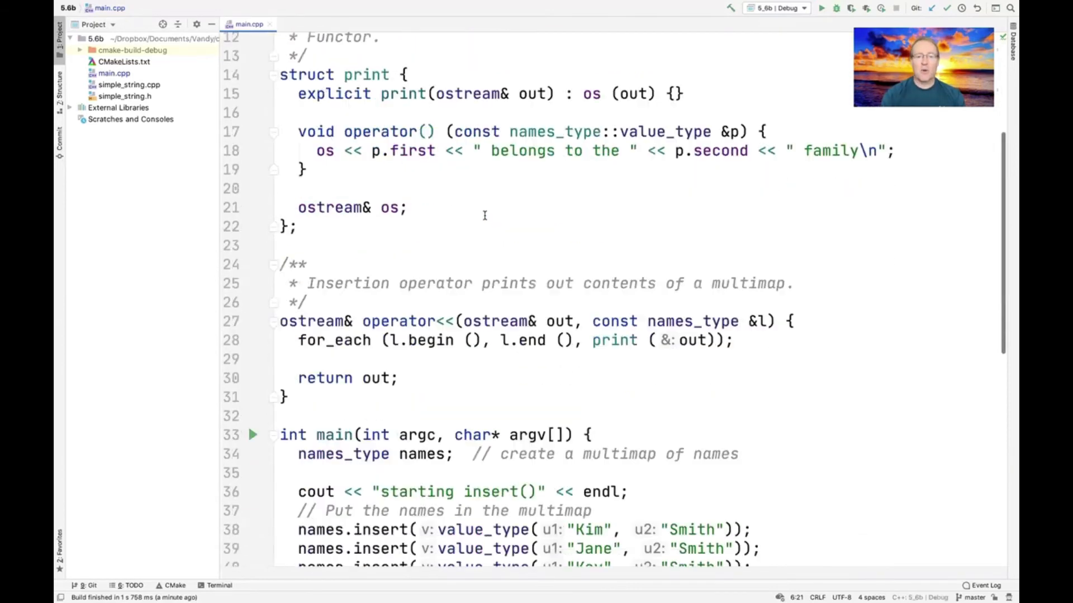
scroll(down, 3)
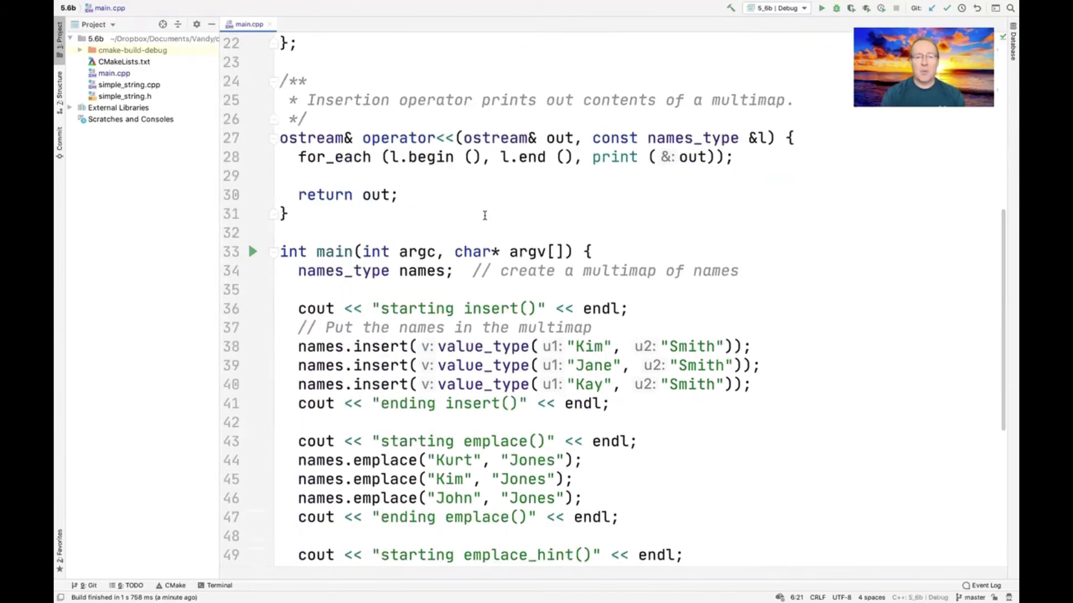
scroll(down, 3)
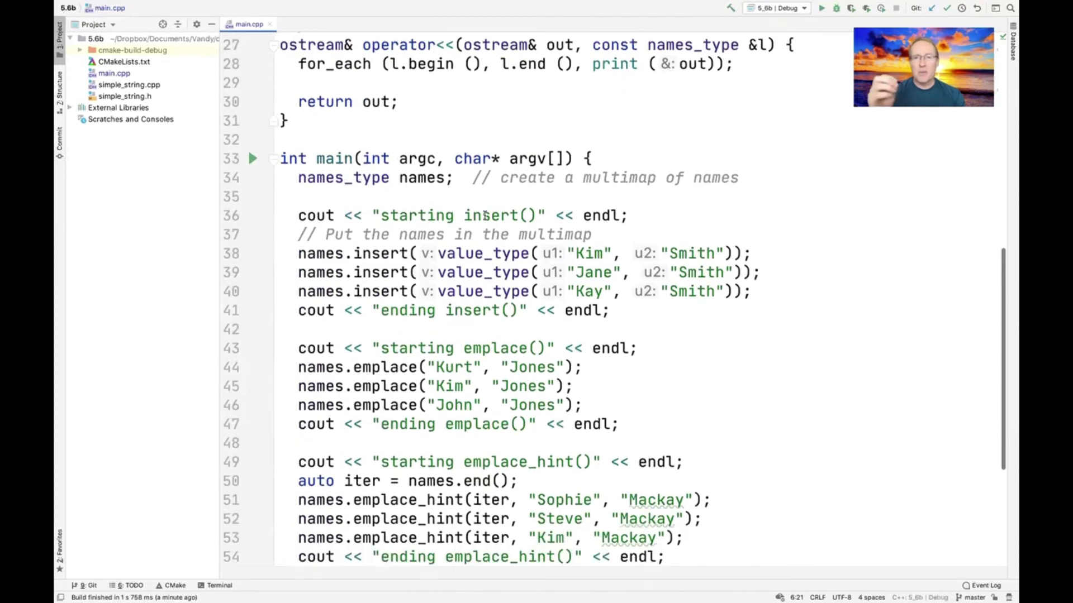
scroll(down, 3)
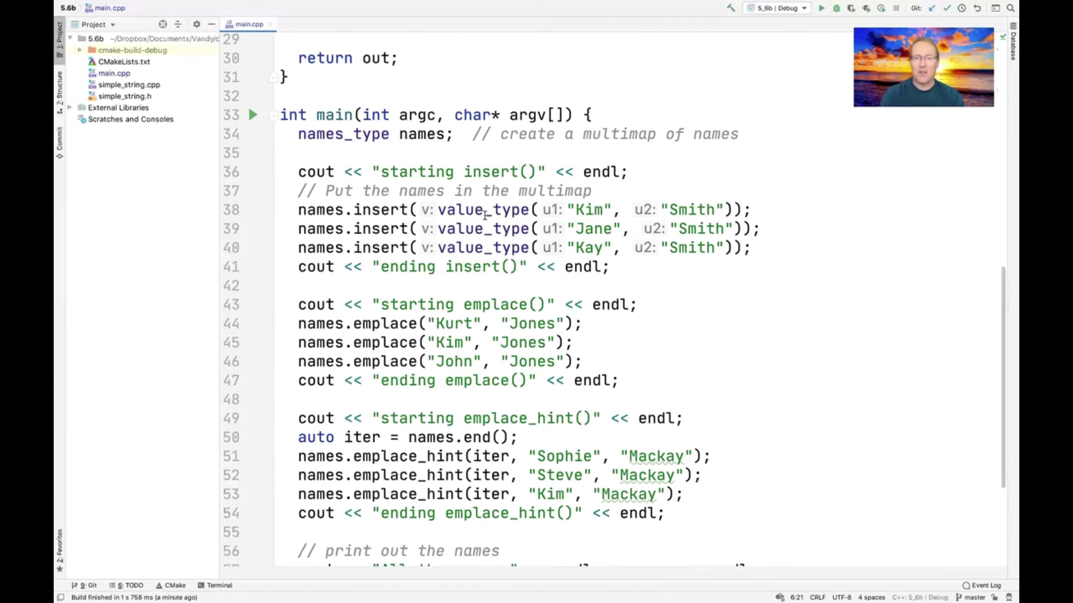
scroll(down, 3)
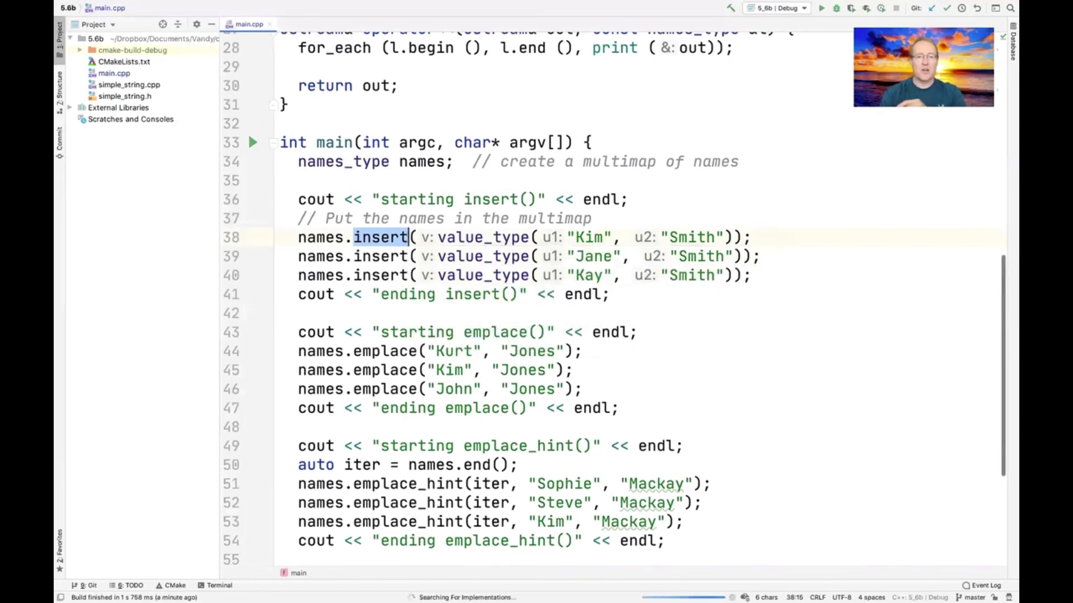
Review the multimap insert overloads in the map header, then return to main.cpp.
click(380, 237)
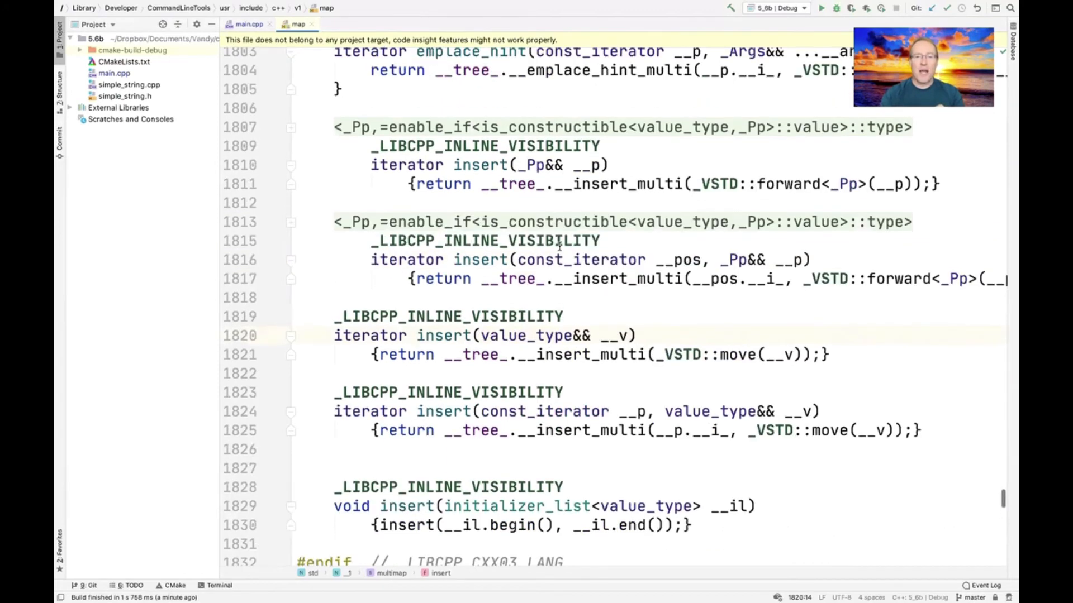
scroll(down, 3)
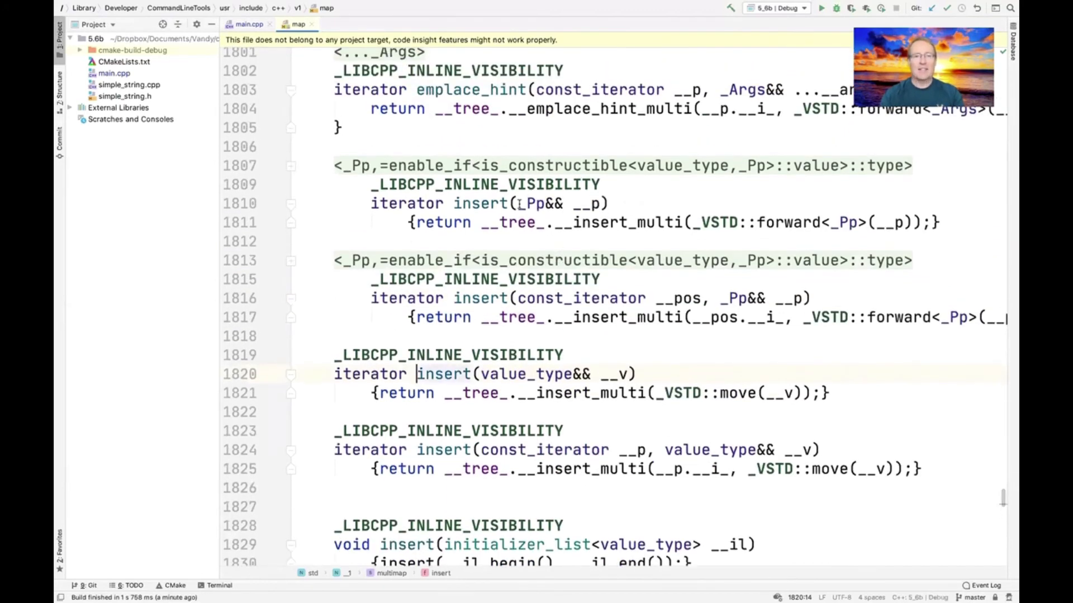
click(248, 23)
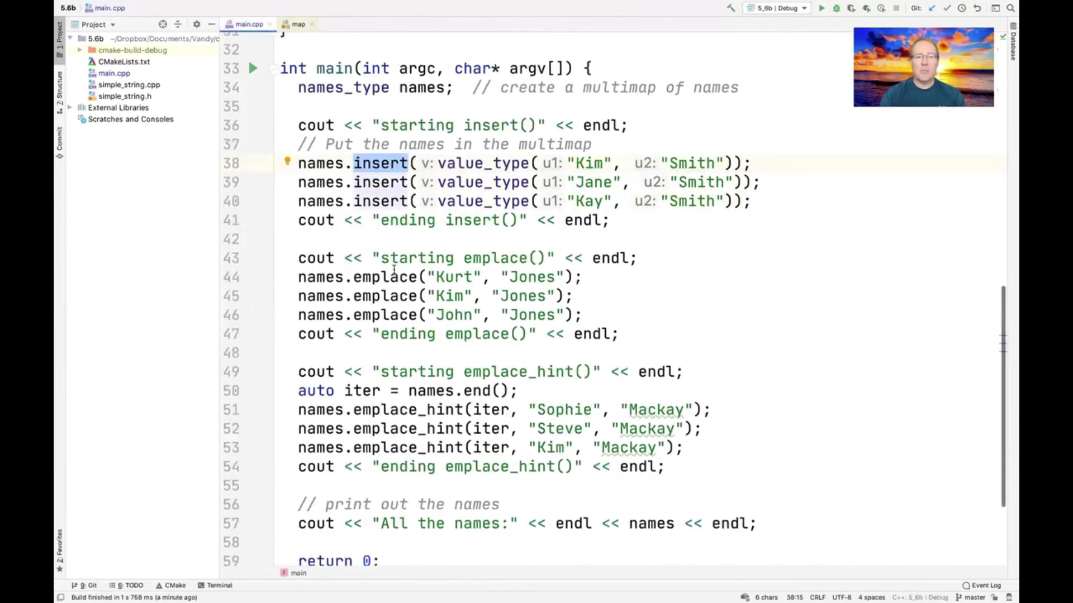
Jump to multimap emplace in the map header and highlight its forward call.
click(385, 278)
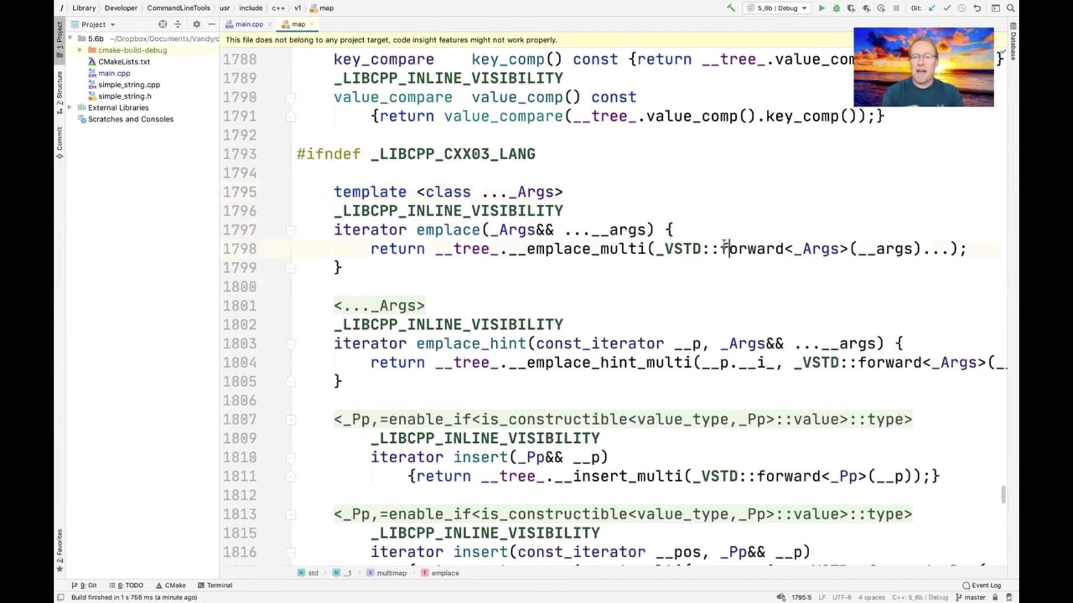
double_click(752, 248)
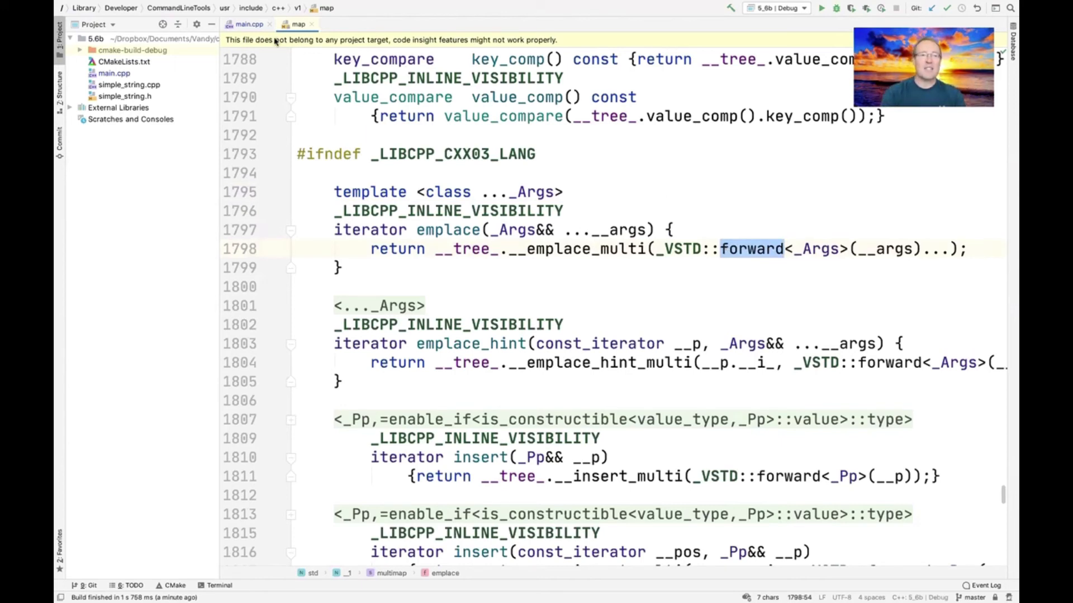
Return to main.cpp and scroll through main's insert, emplace and emplace_hint calls.
click(248, 24)
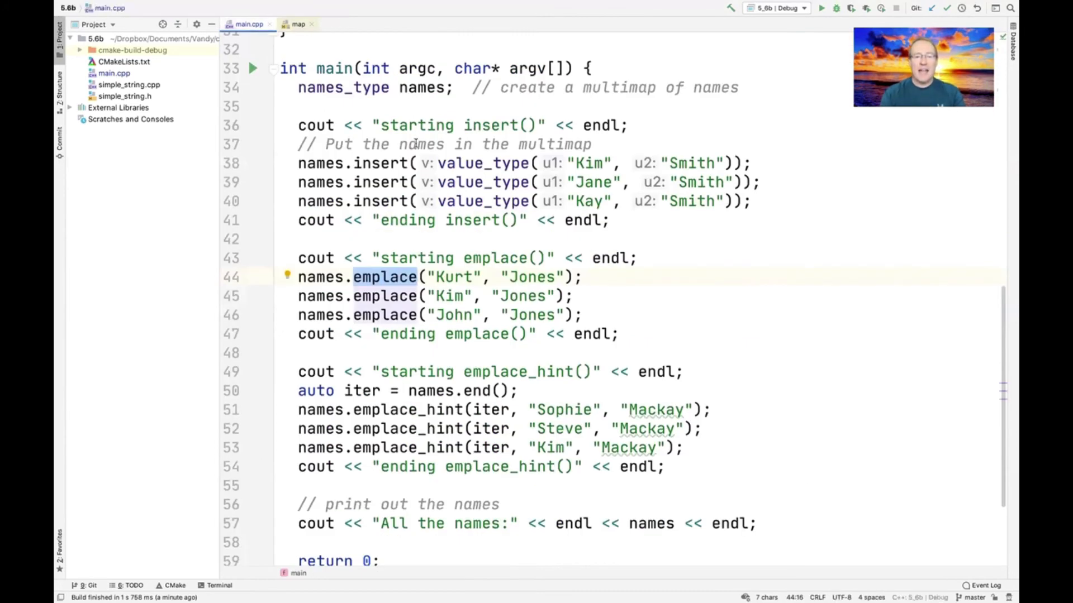
scroll(down, 3)
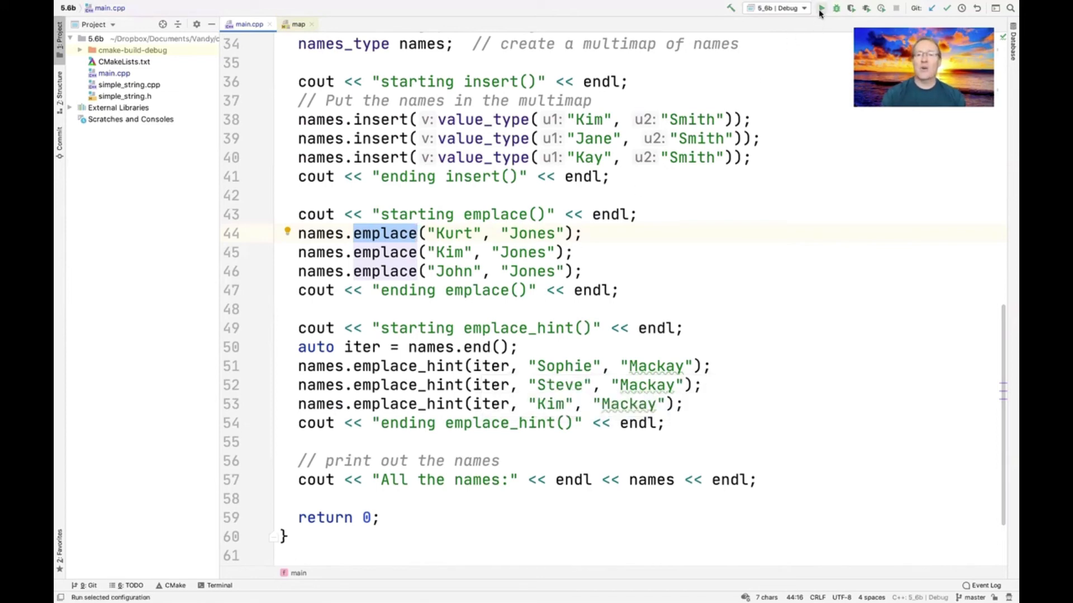
Run the 5.6b program and highlight the copy-constructor line in the insert output.
click(821, 7)
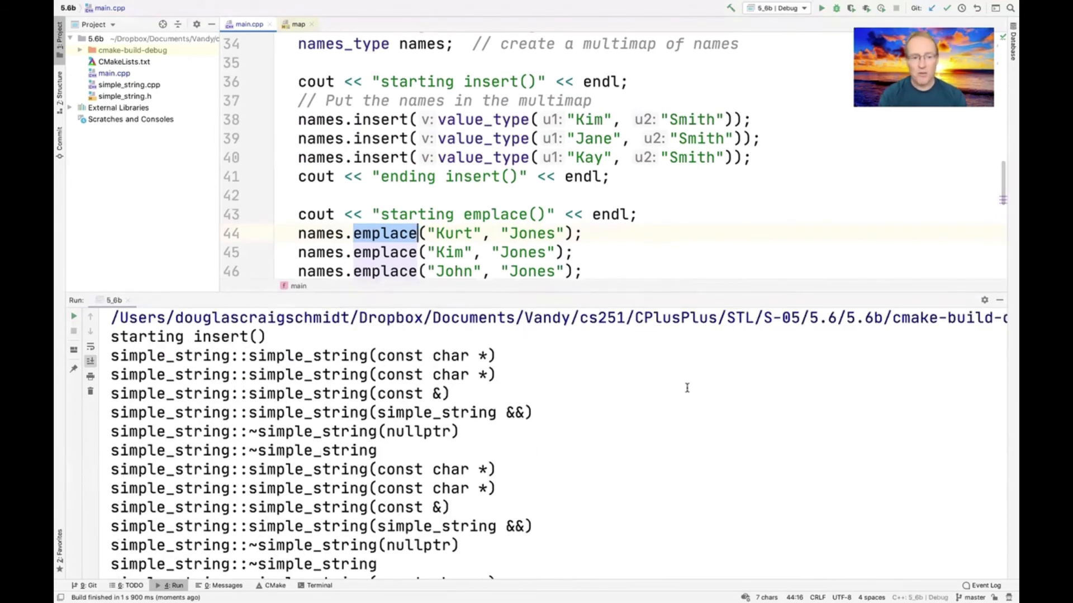
mouse_move(605, 230)
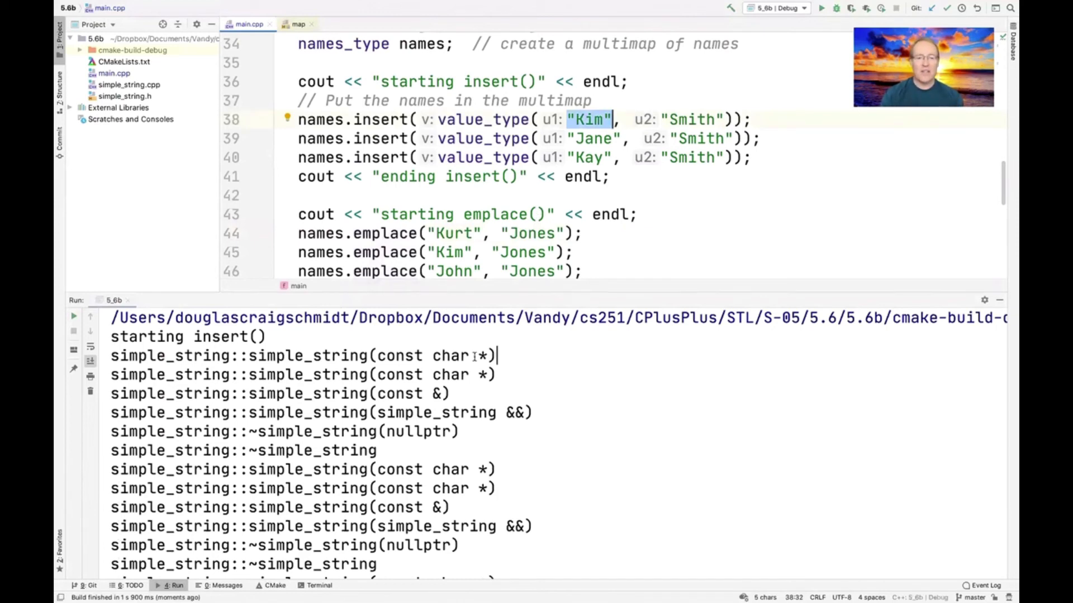
drag(498, 355, 297, 355)
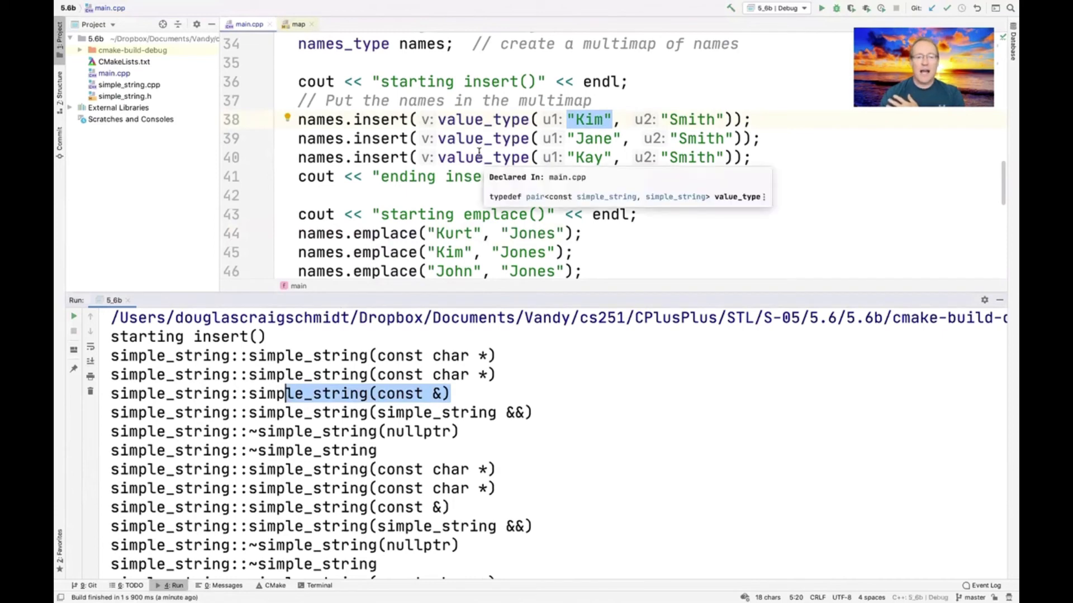
mouse_move(480, 158)
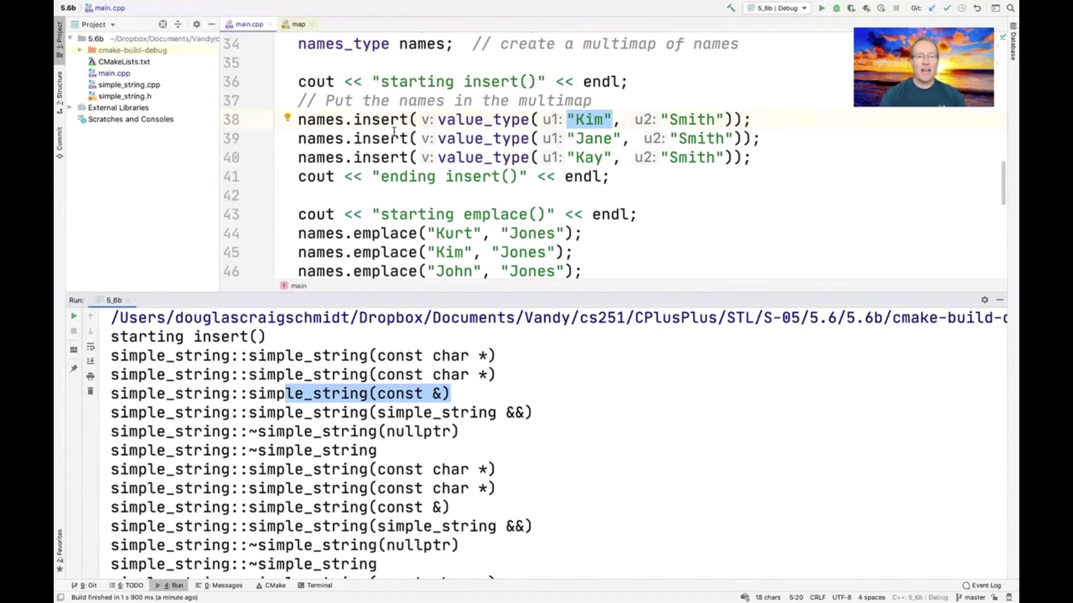
click(390, 120)
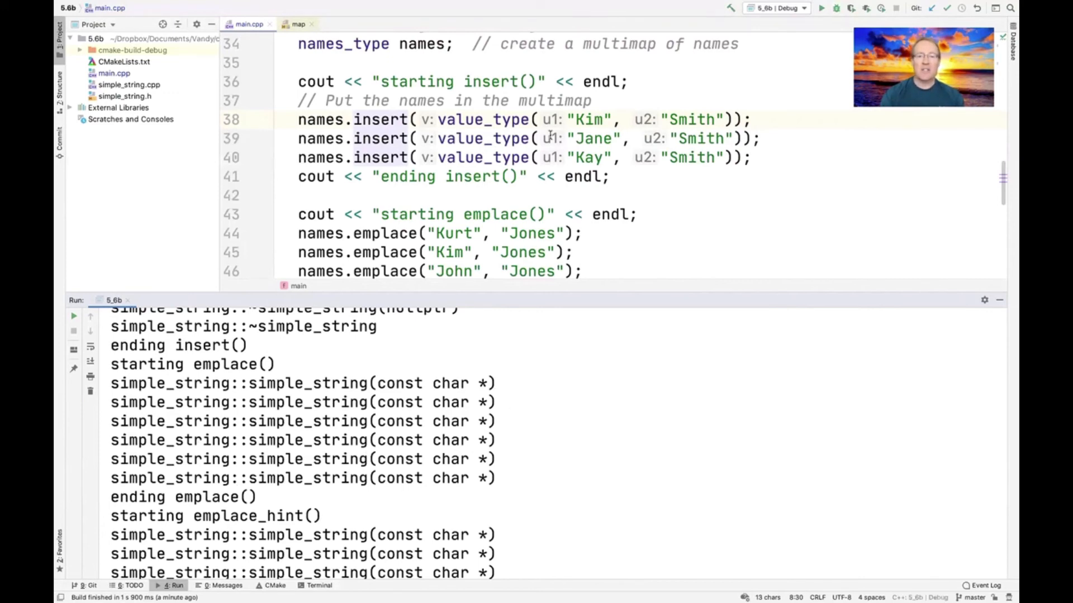
Highlight the Kim insert argument, then jump from the line-44 emplace call to its implementation.
double_click(590, 119)
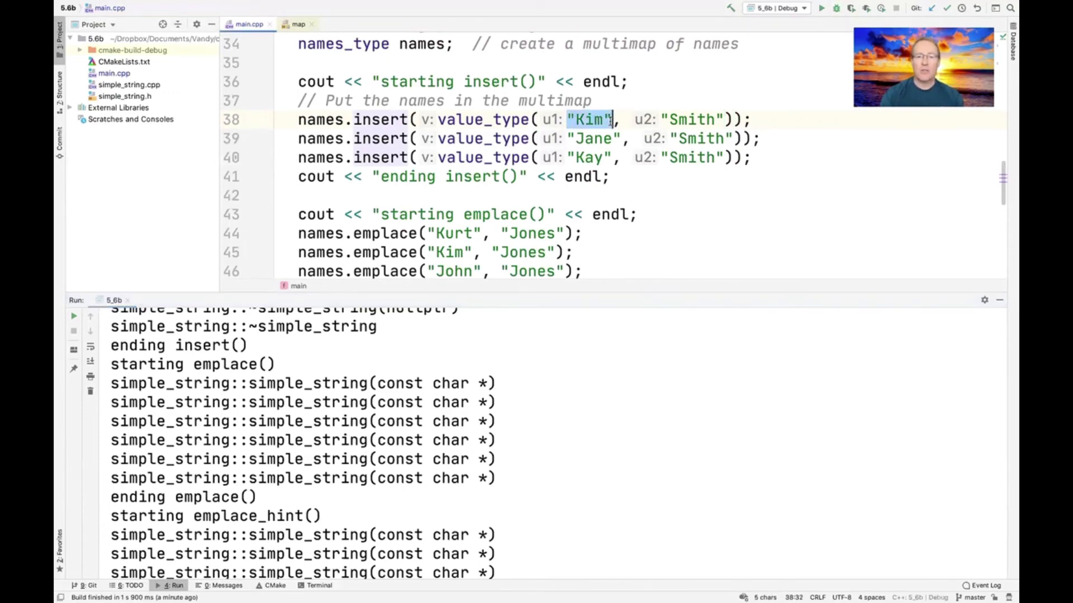
scroll(down, 3)
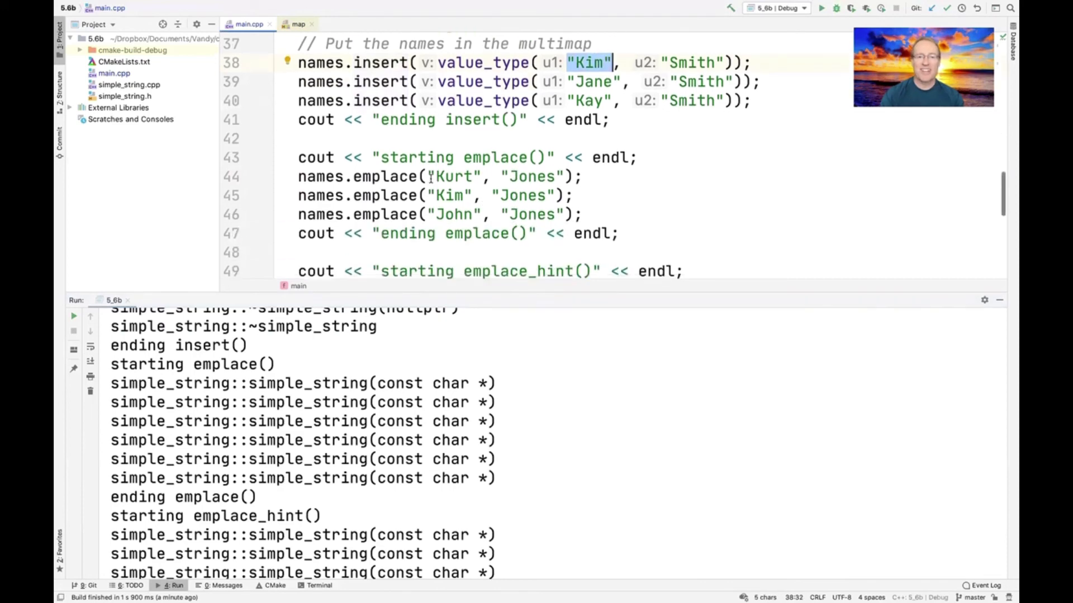
click(402, 176)
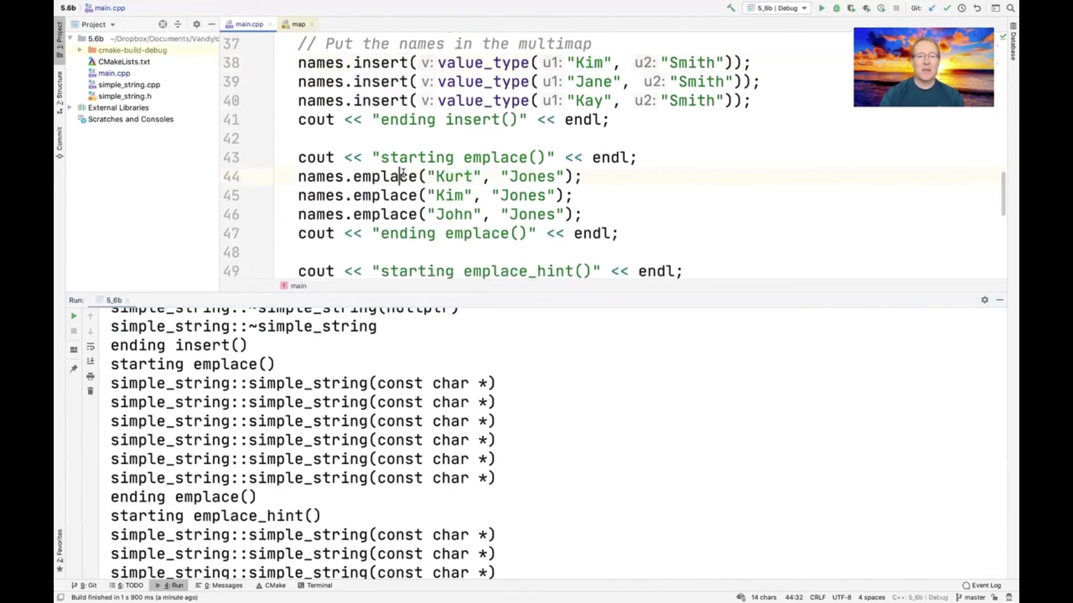
click(383, 177)
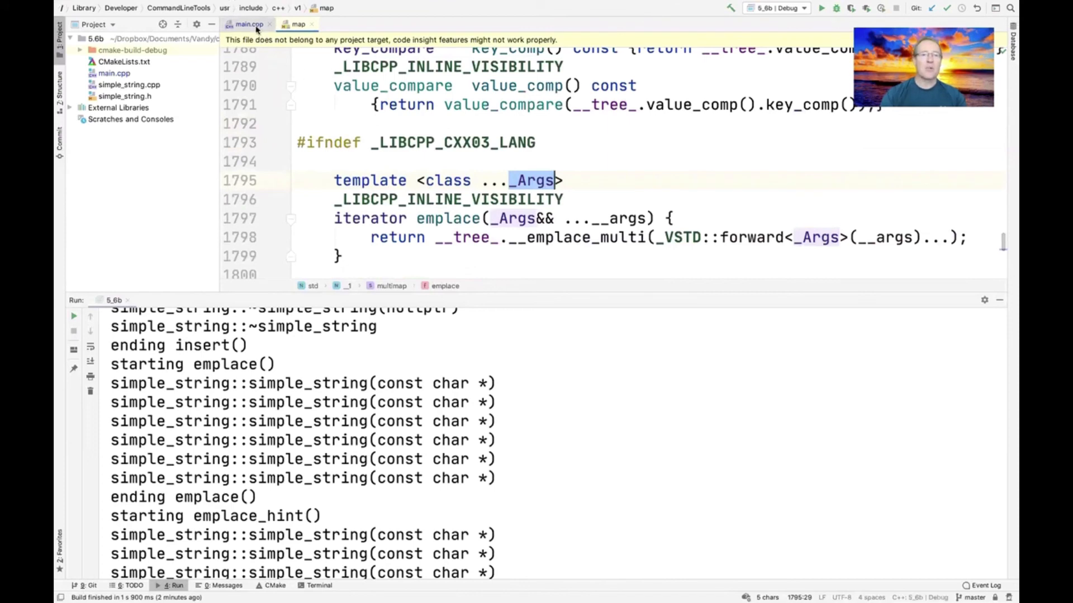
Return to main.cpp and scroll the Run console through the insert and emplace traces.
click(248, 24)
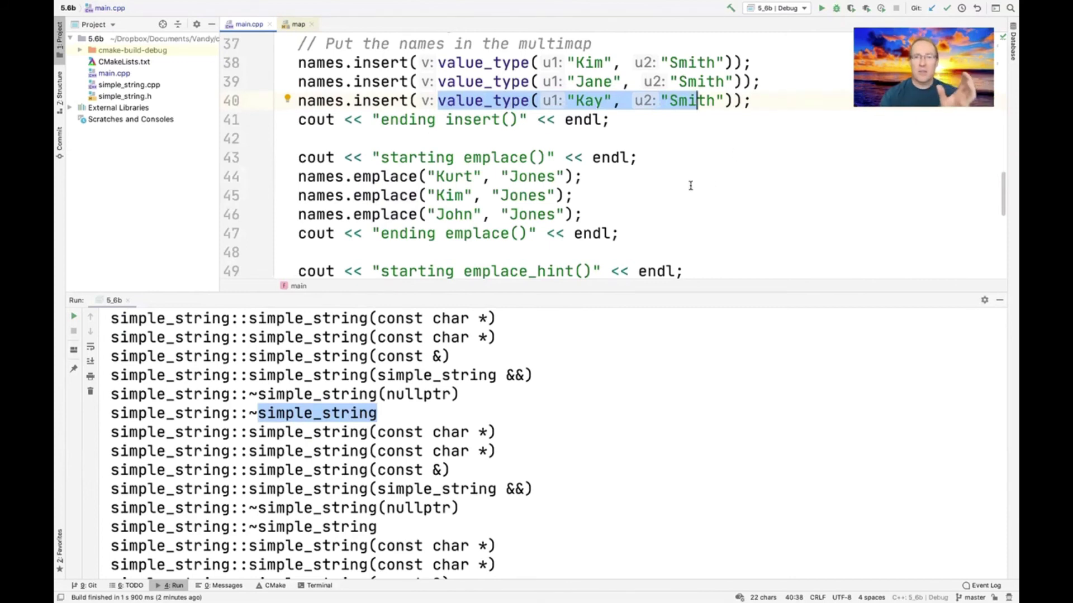
scroll(down, 3)
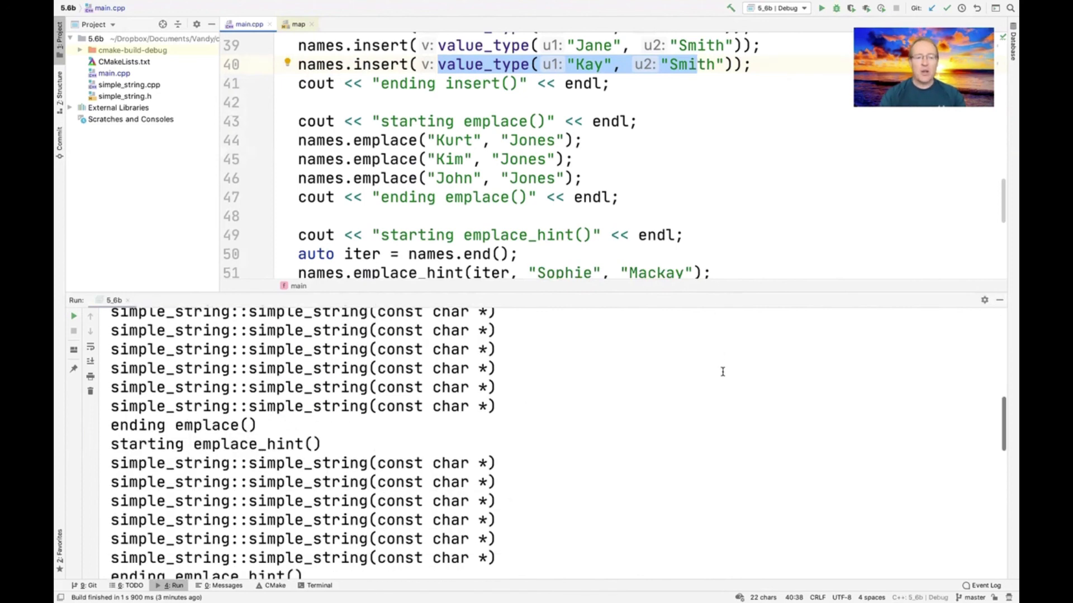
Highlight Kim in the emplace_hint calls and scroll the output to the All the names list.
scroll(down, 3)
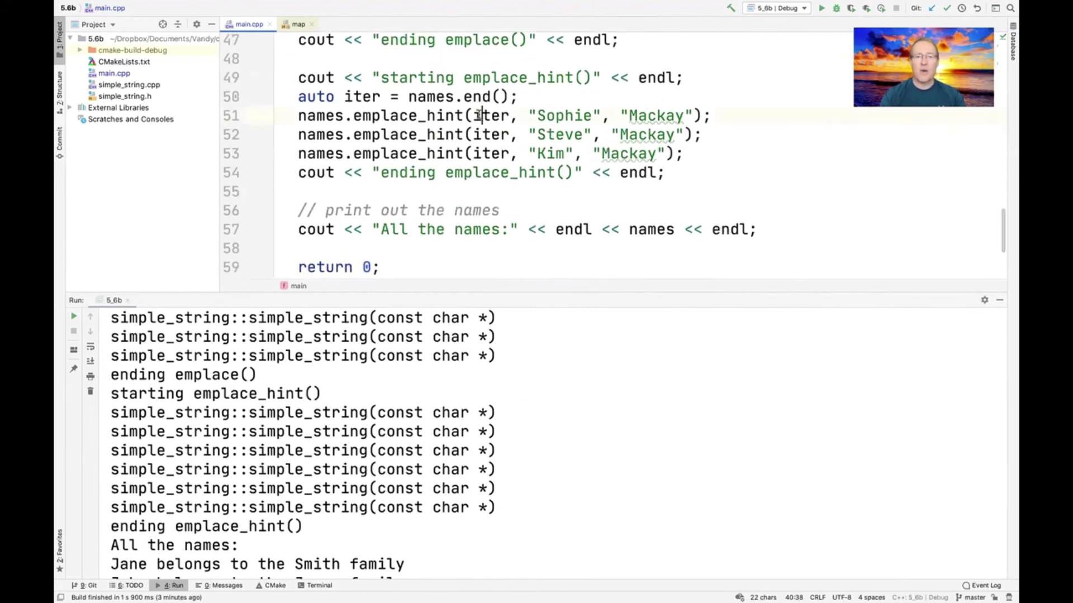
double_click(492, 115)
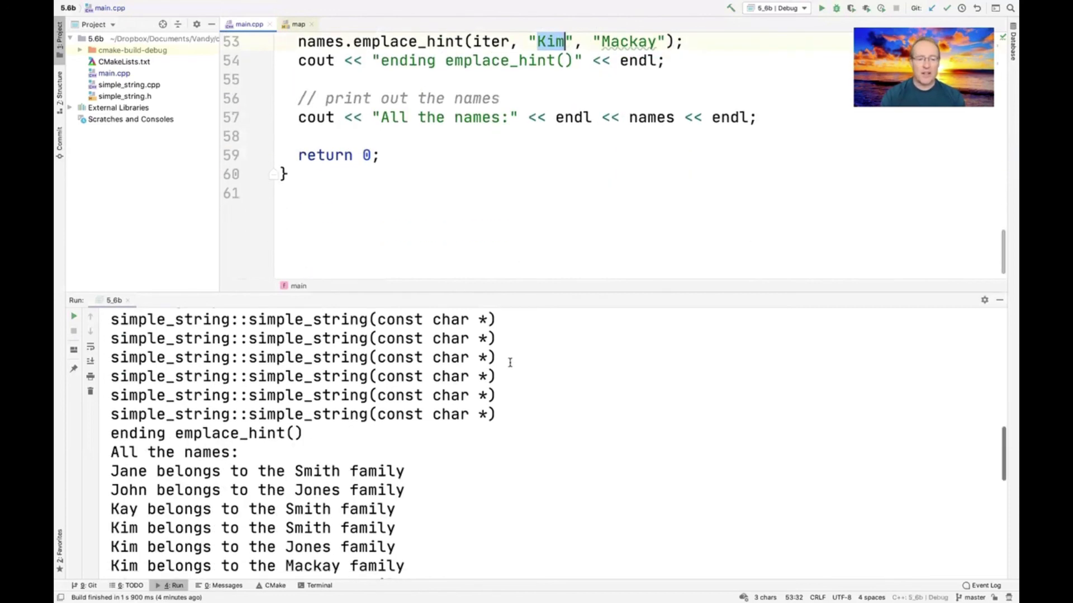
scroll(down, 3)
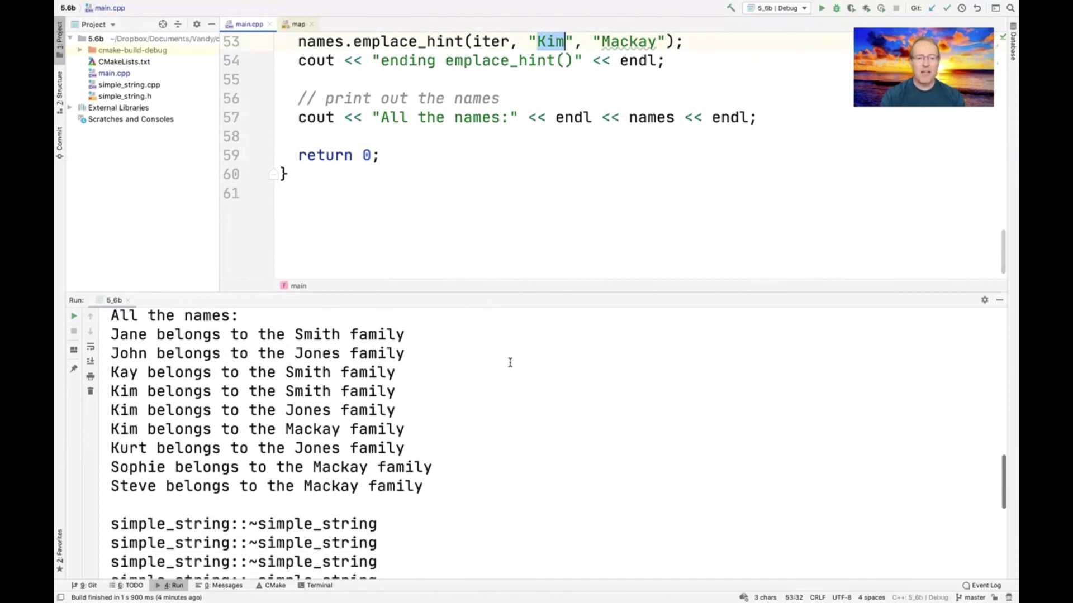